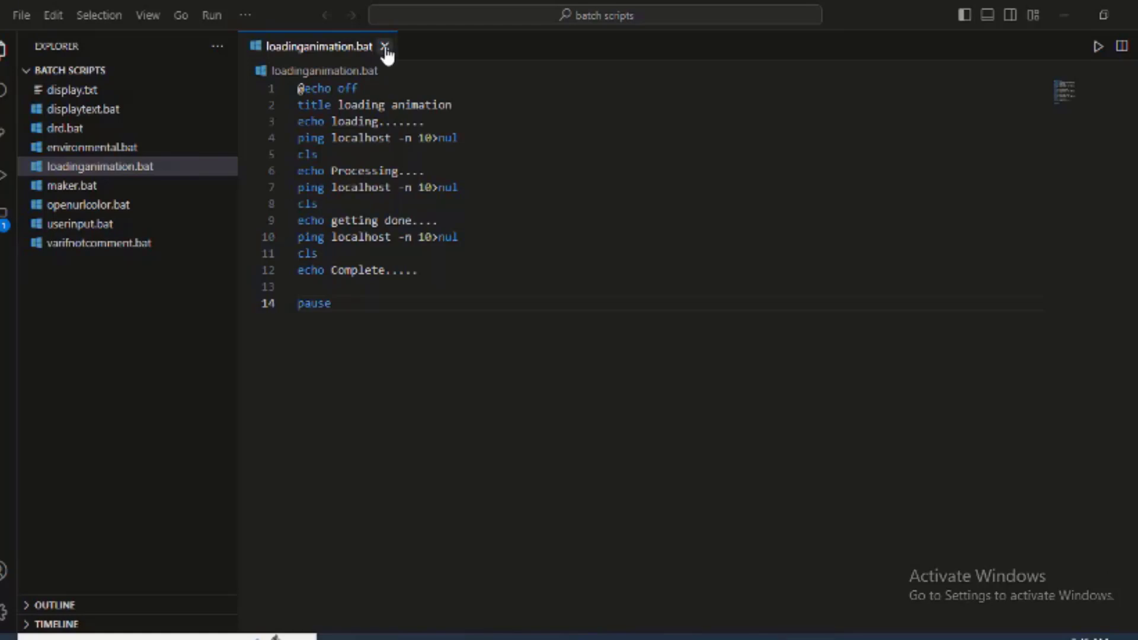
- Reopen loadinganimation.bat, then create a new file named download.bat in batch scripts
{"action": "left_click", "coordinate": [385, 46]}
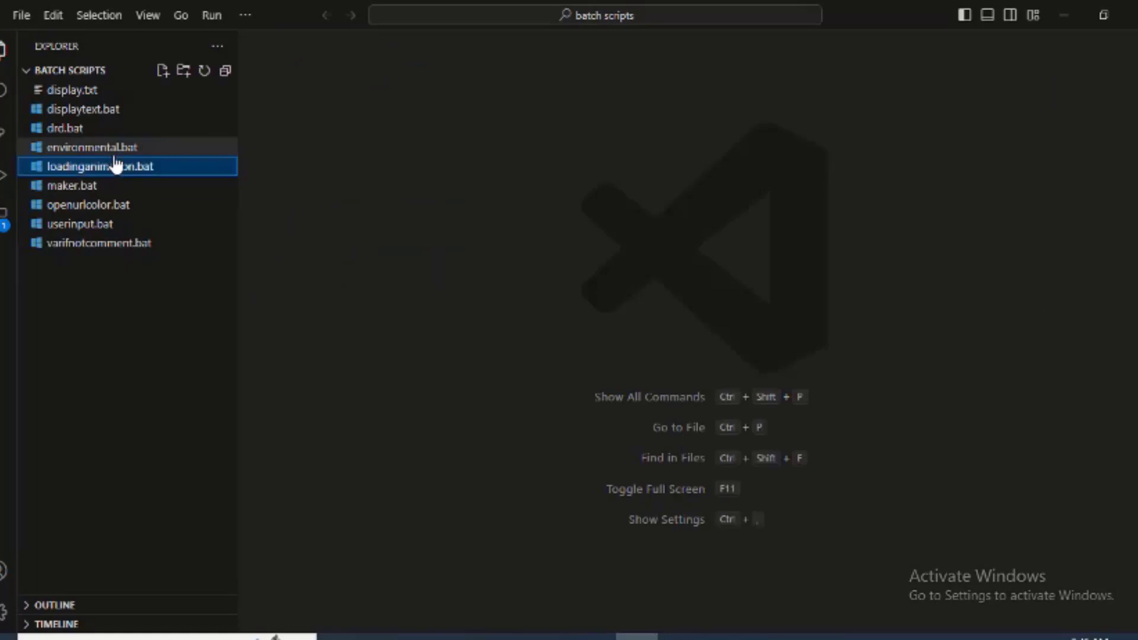
{"action": "double_click", "coordinate": [100, 165]}
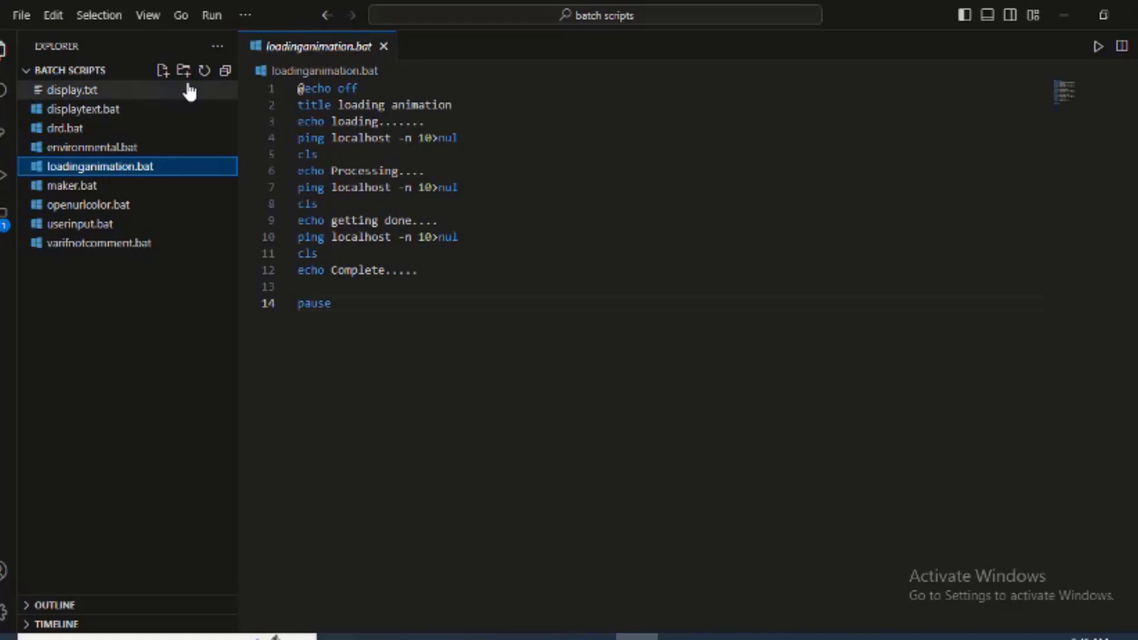
{"action": "mouse_move", "coordinate": [169, 41]}
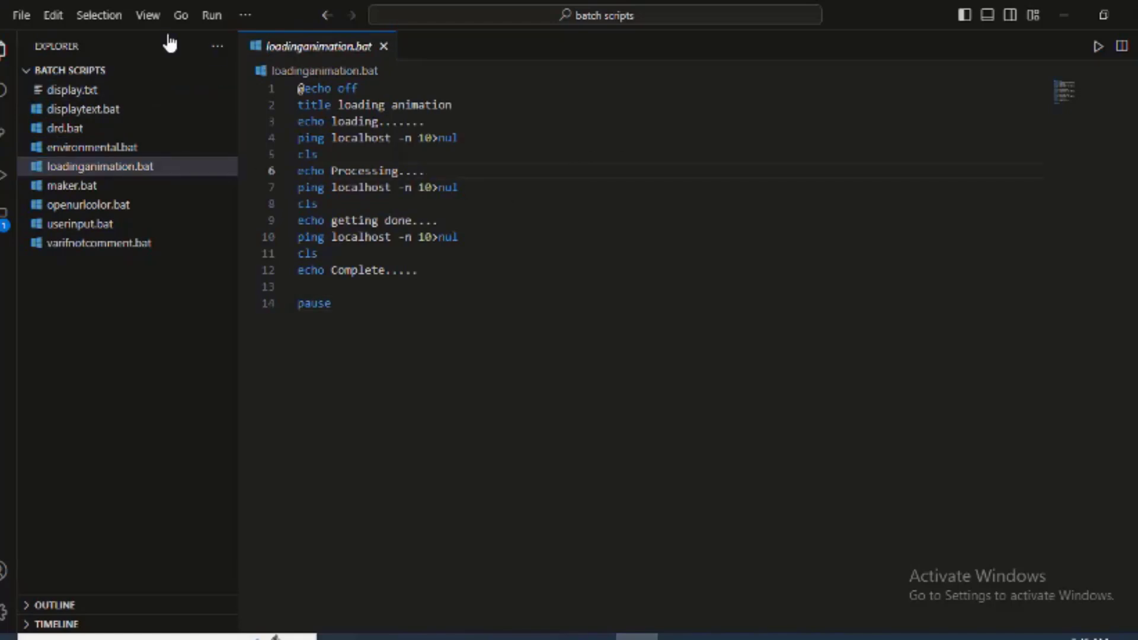
{"action": "left_click", "coordinate": [162, 71]}
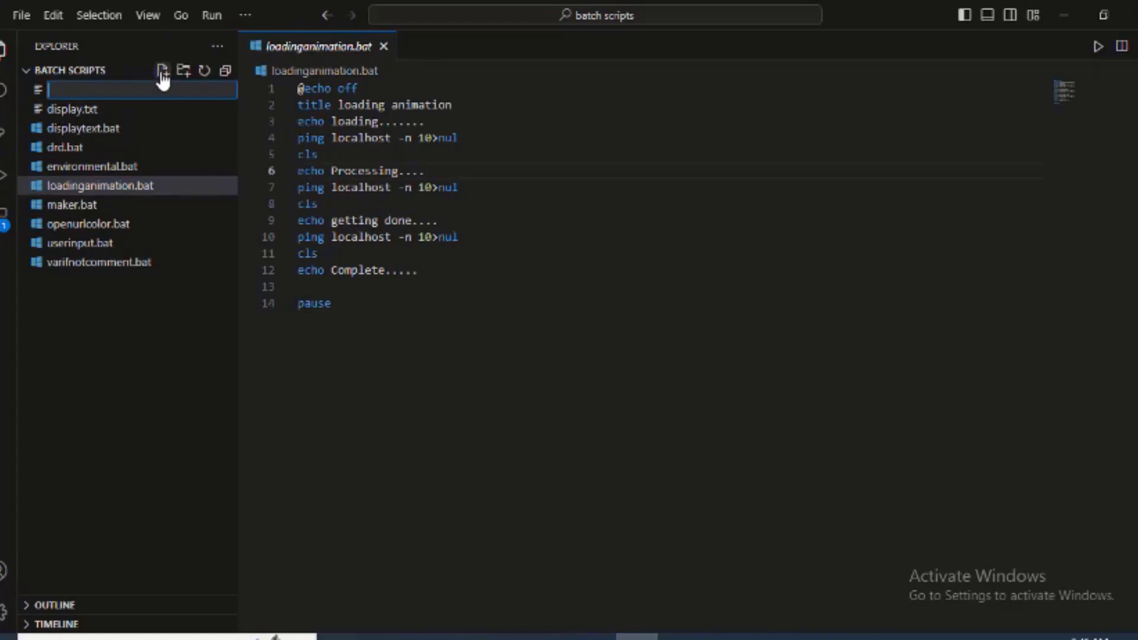
{"action": "type", "text": "s"}
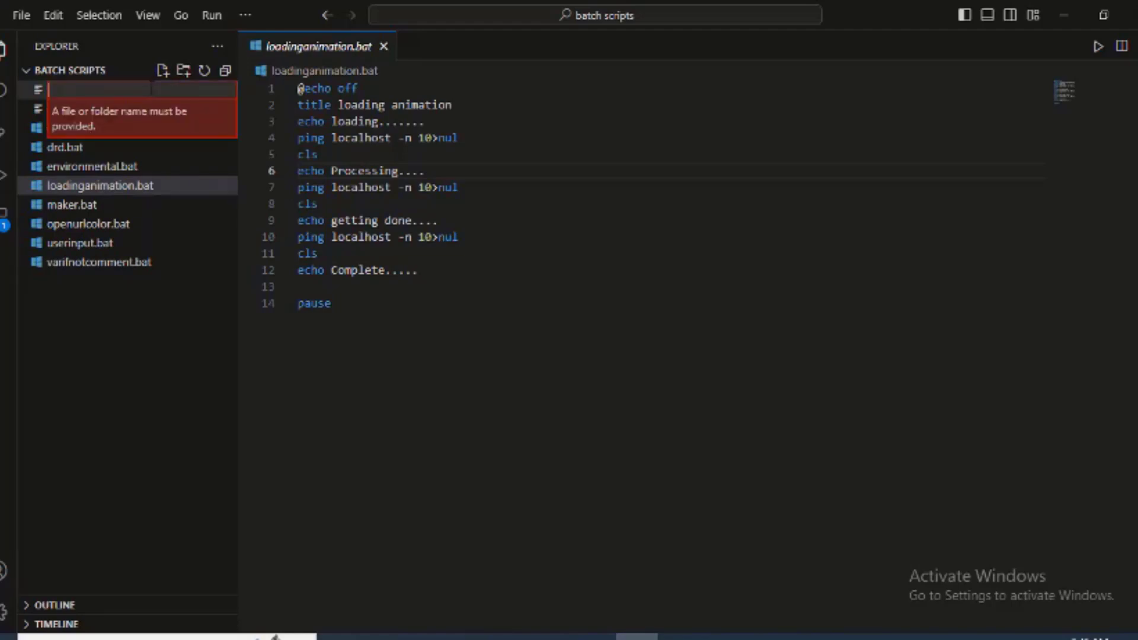
{"action": "type", "text": "download"}
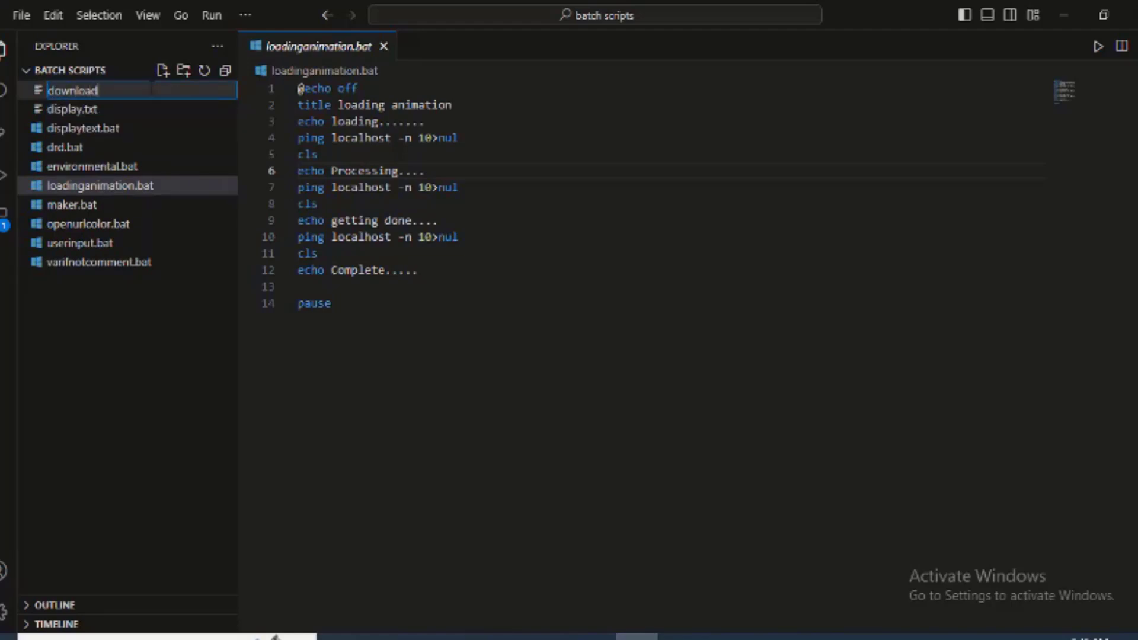
{"action": "type", "text": ".bat"}
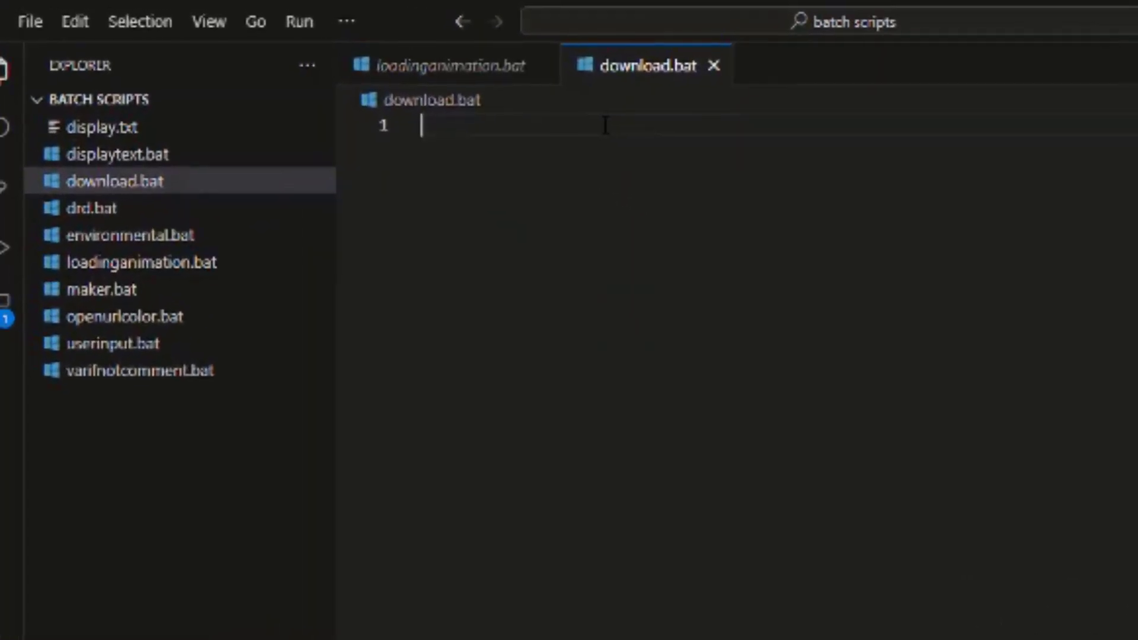
{"action": "type", "text": "@"}
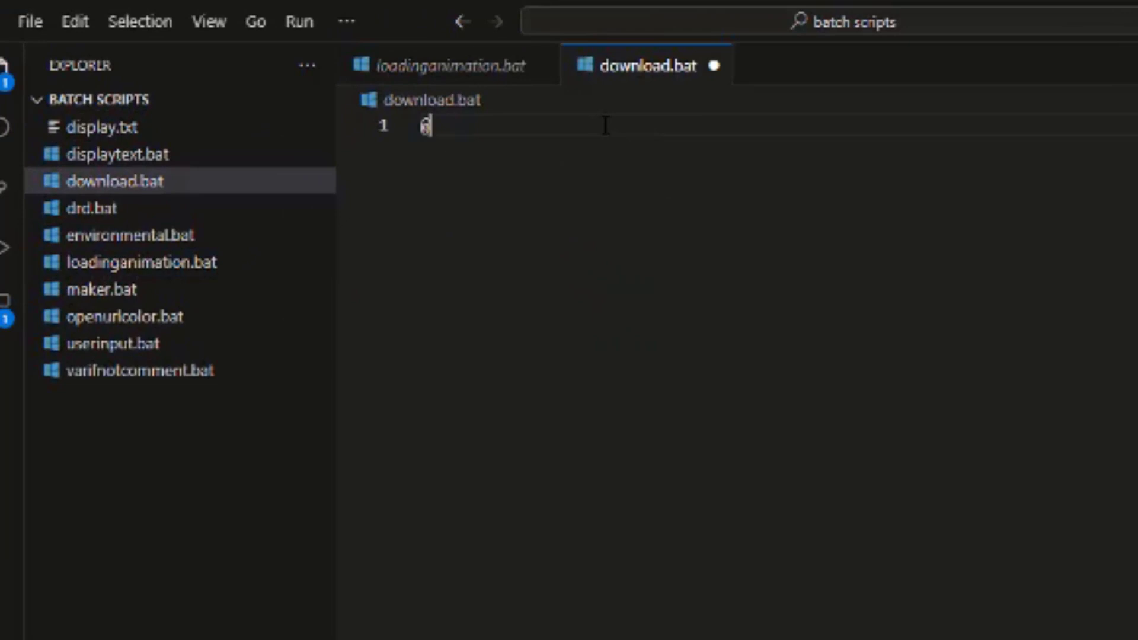
{"action": "type", "text": "@"}
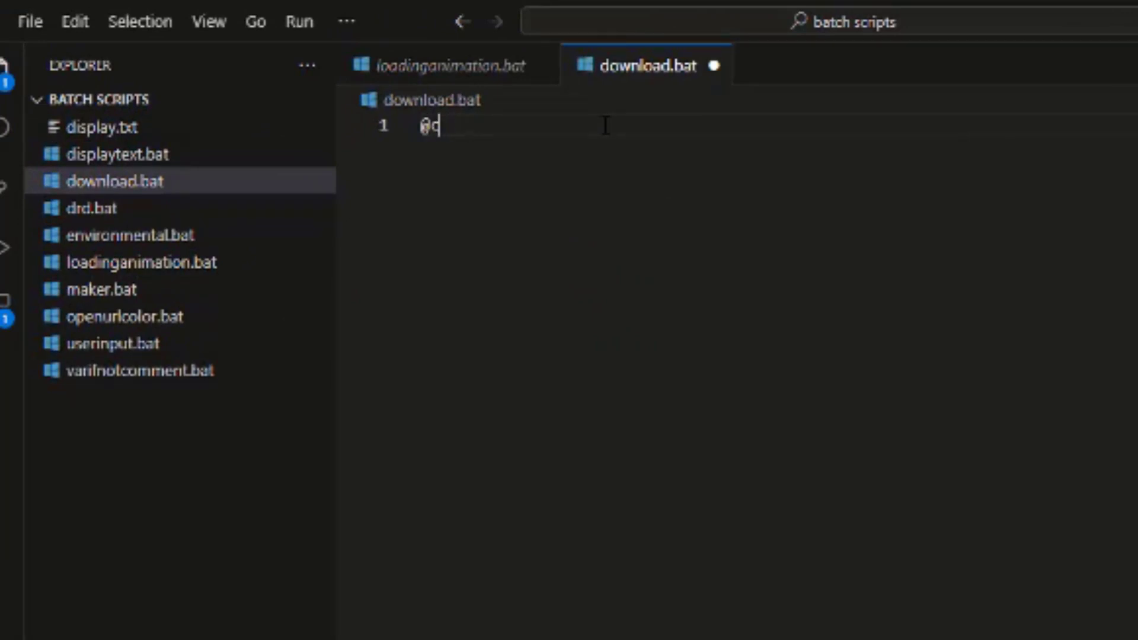
{"action": "type", "text": "ec"}
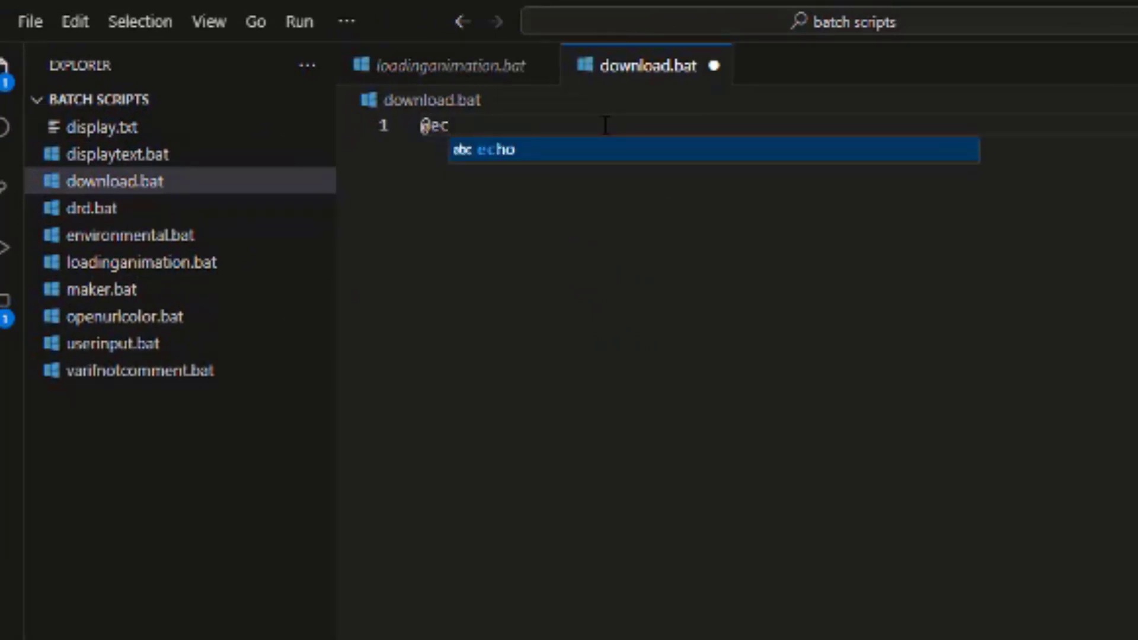
{"action": "type", "text": "ho off"}
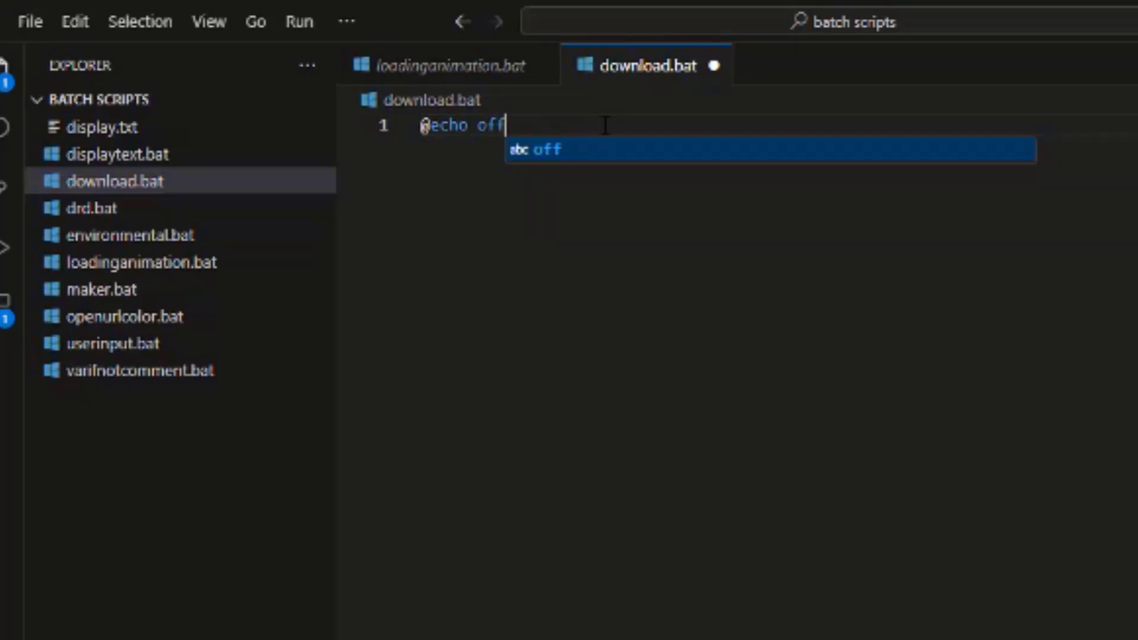
{"action": "type", "text": "tit"}
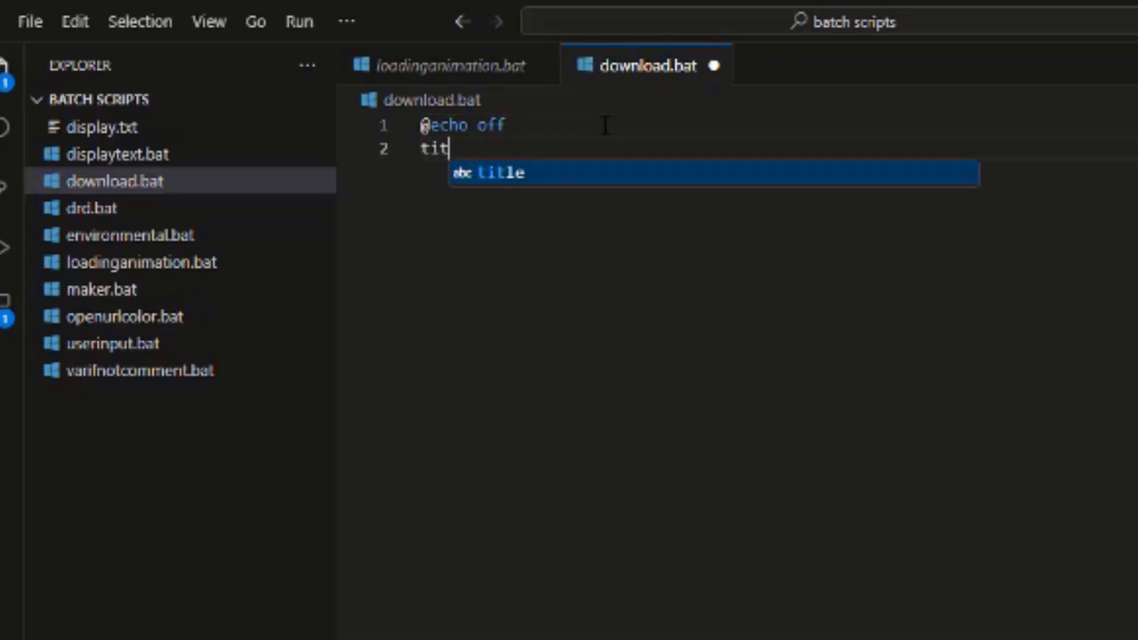
{"action": "type", "text": "le do"}
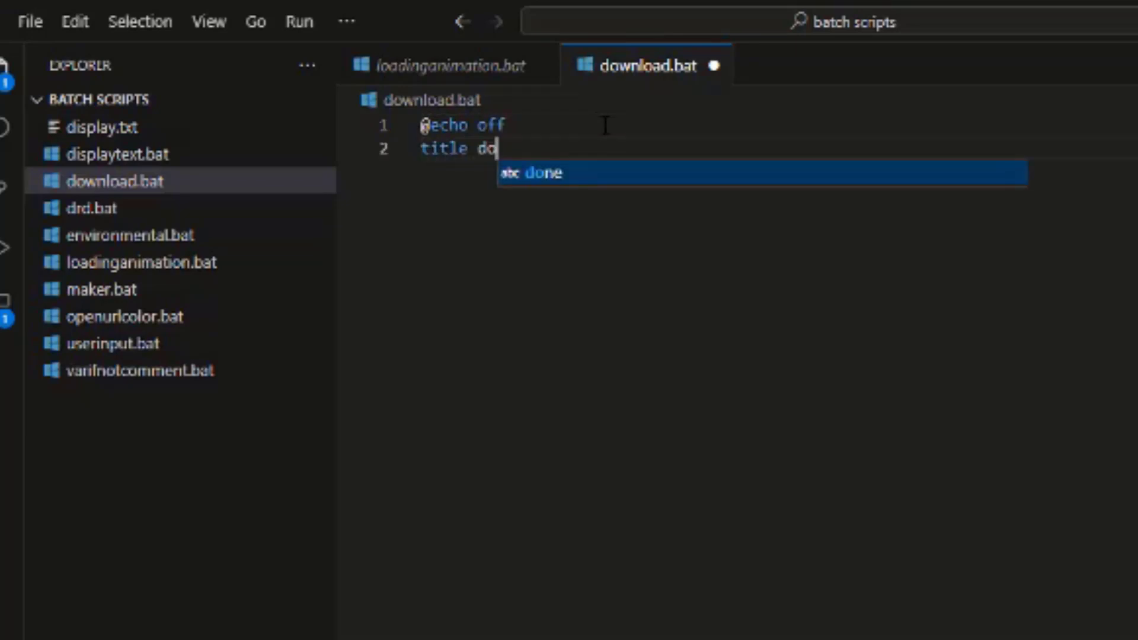
{"action": "type", "text": "wnload a"}
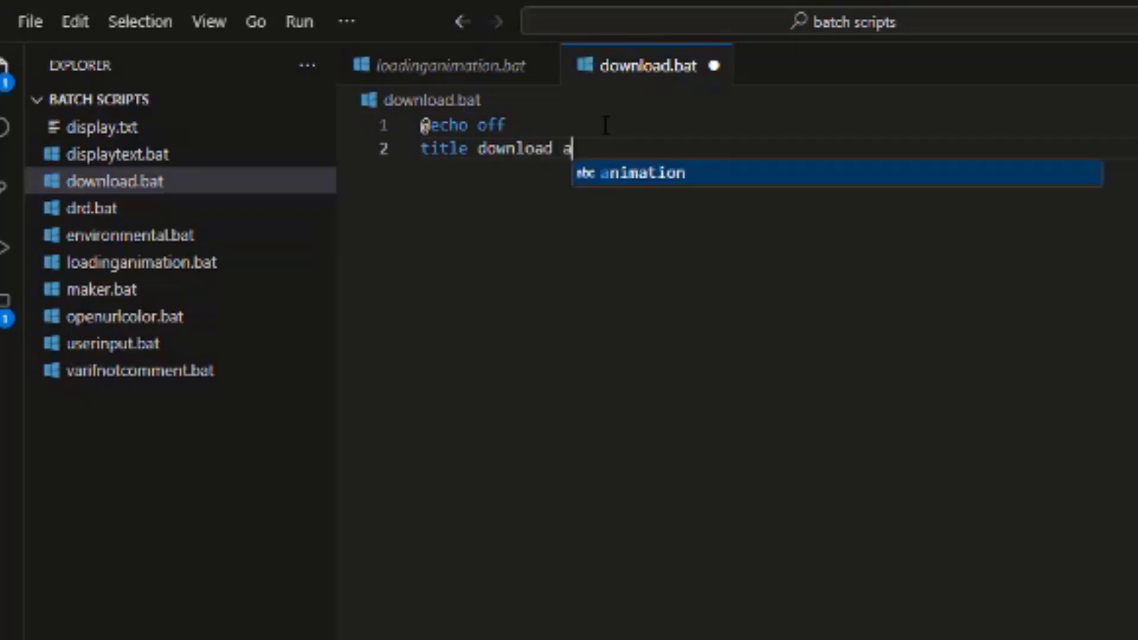
{"action": "type", "text": "program using"}
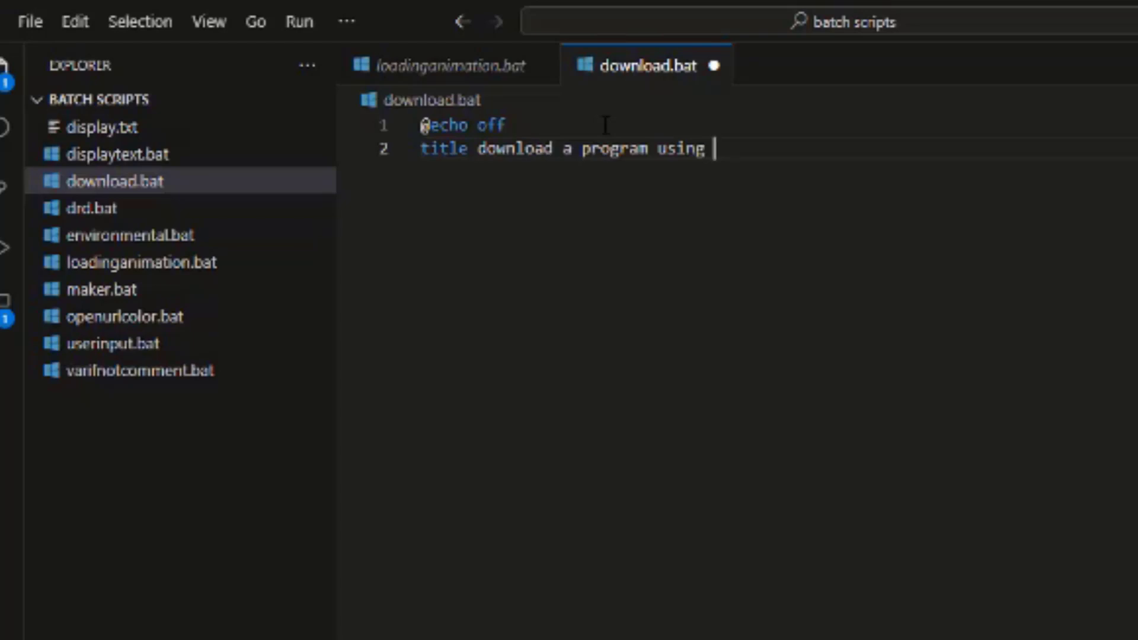
{"action": "type", "text": "b"}
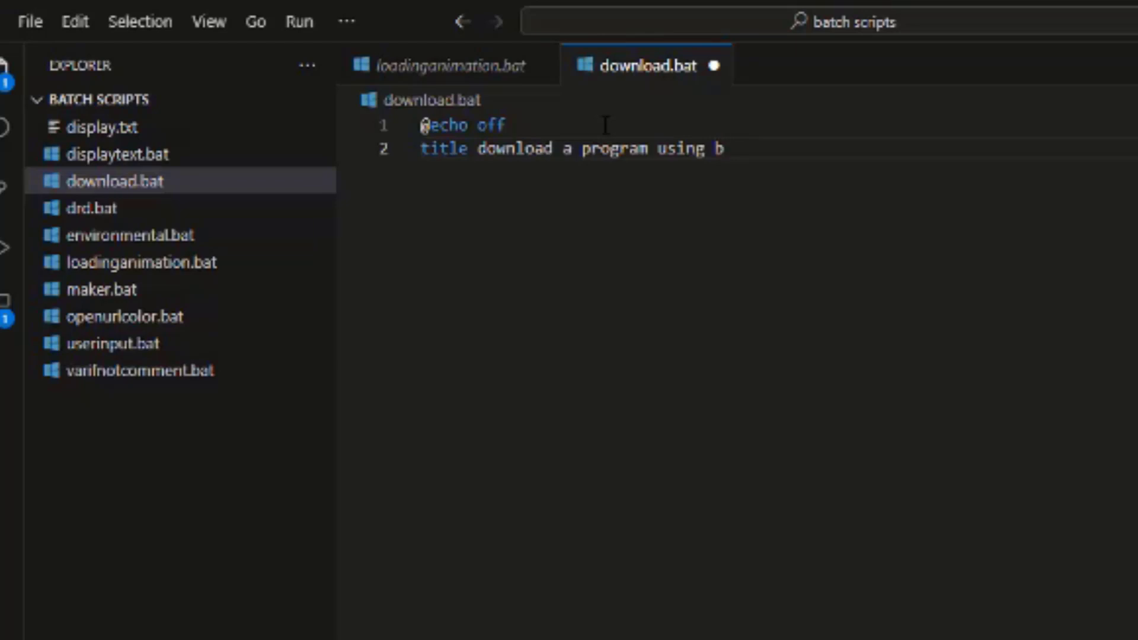
{"action": "type", "text": "atch s"}
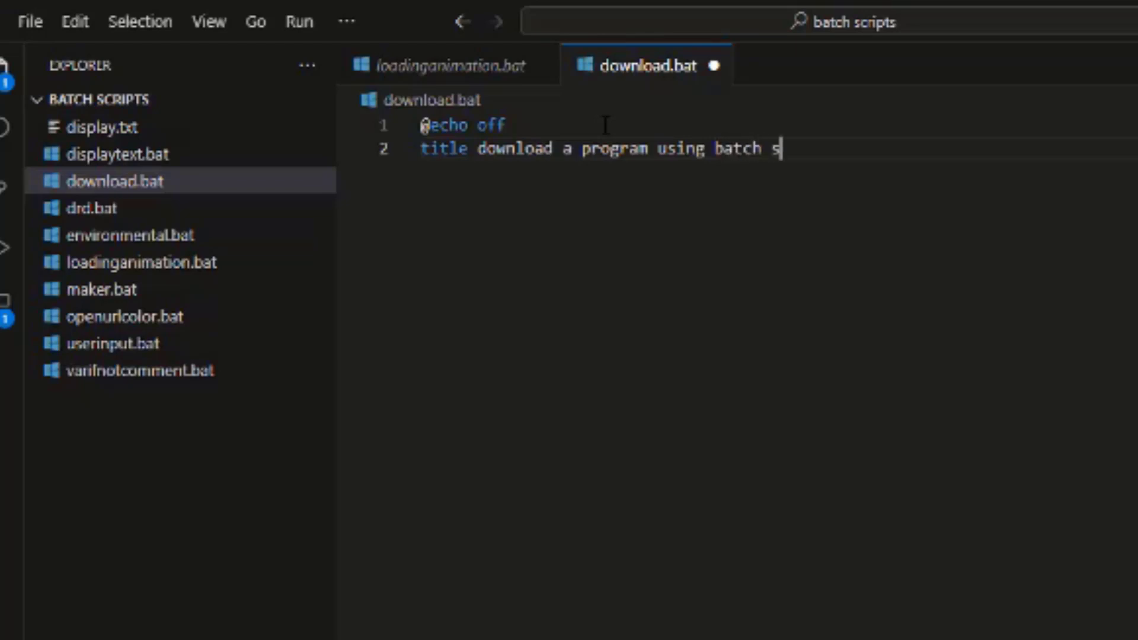
{"action": "type", "text": "cript"}
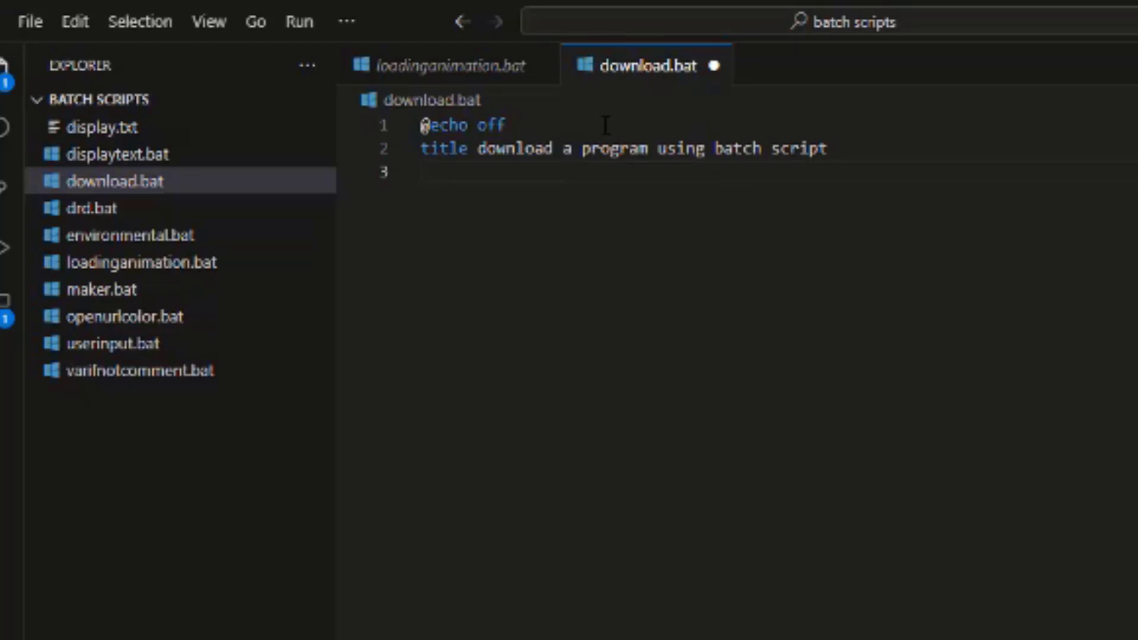
- Begin the third line with a curl command, correcting a mistyped 'wg'
{"action": "type", "text": "cu"}
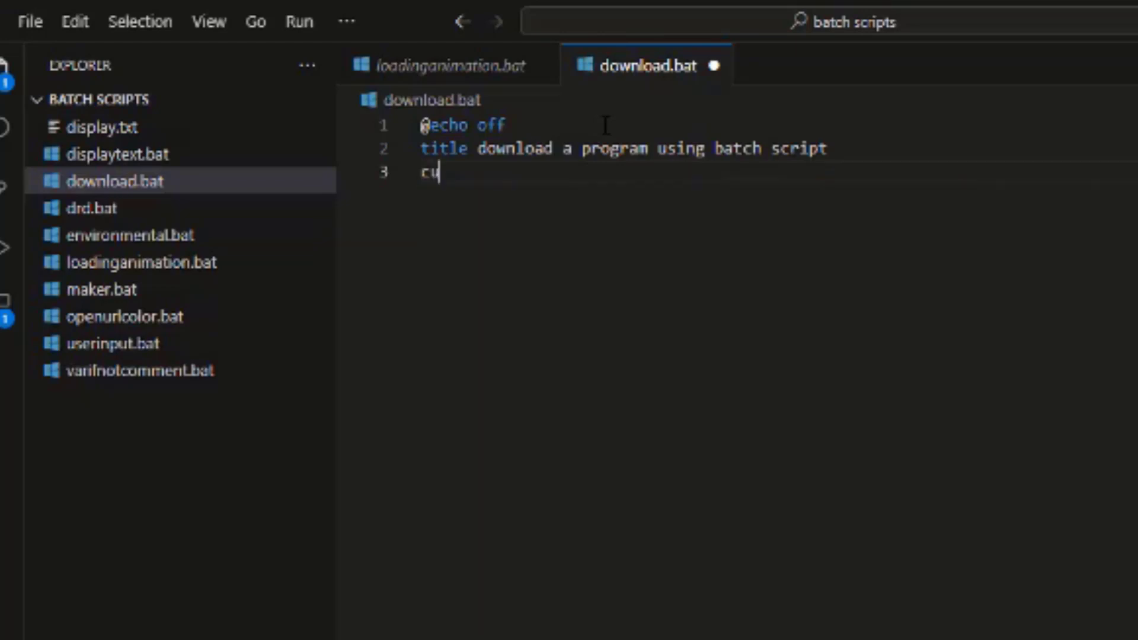
{"action": "type", "text": "rl"}
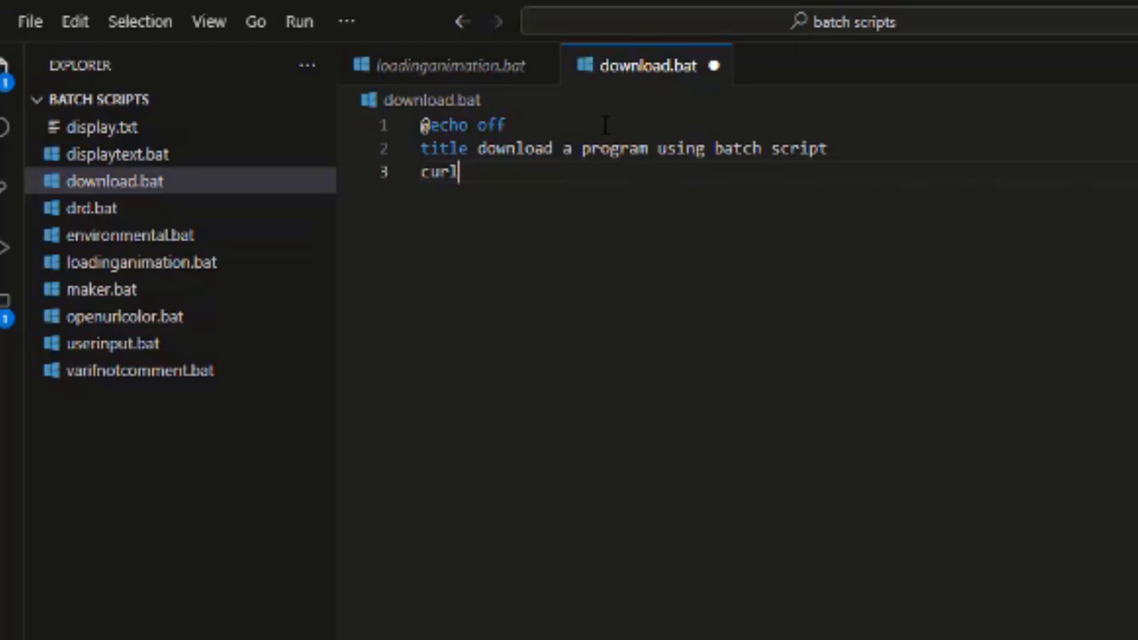
{"action": "type", "text": "wg"}
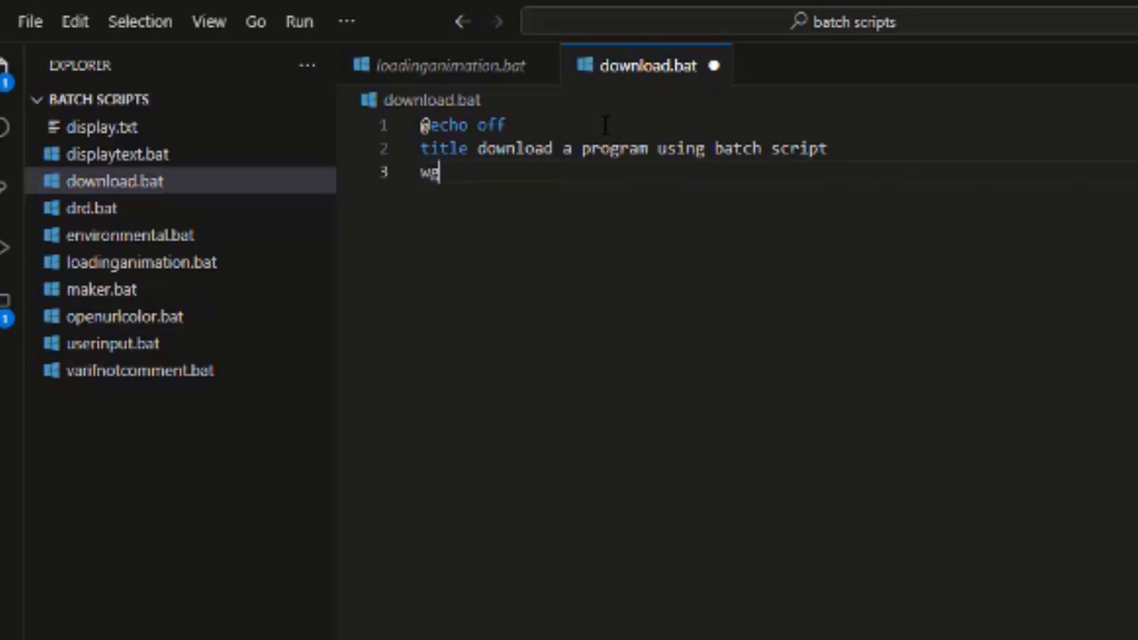
{"action": "key", "text": "backspace"}
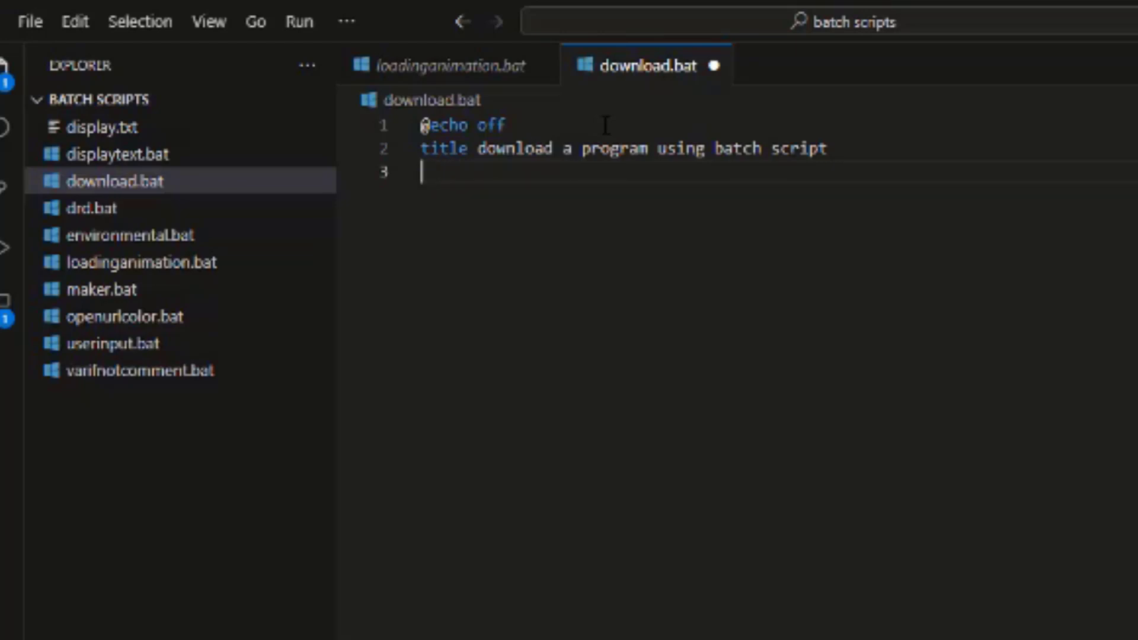
{"action": "type", "text": "curl"}
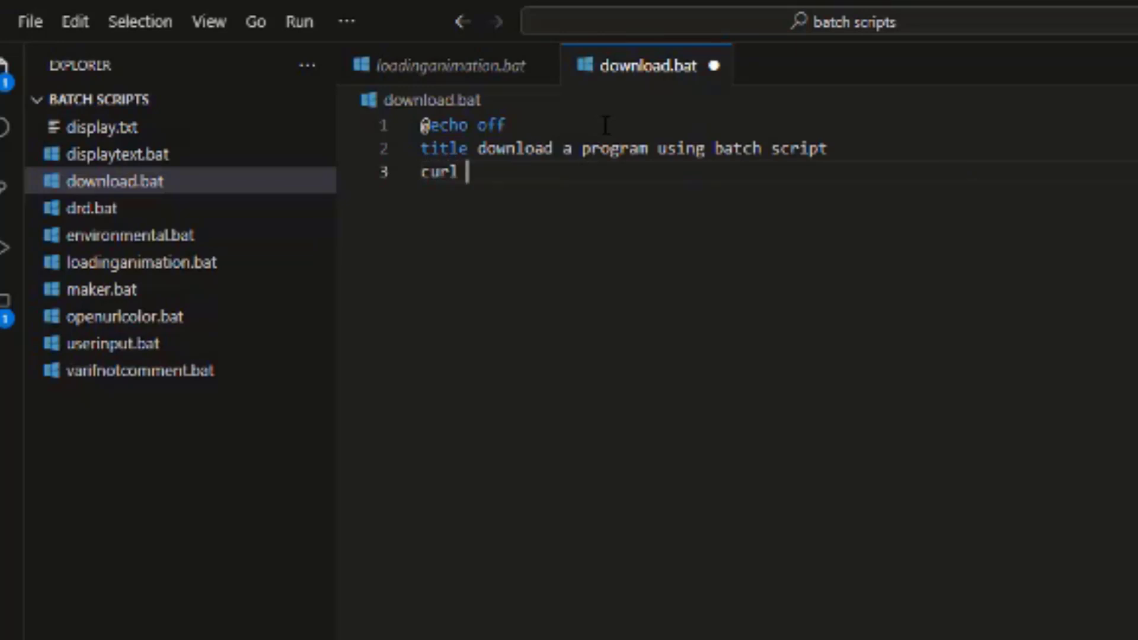
{"action": "type", "text": "curl -c"}
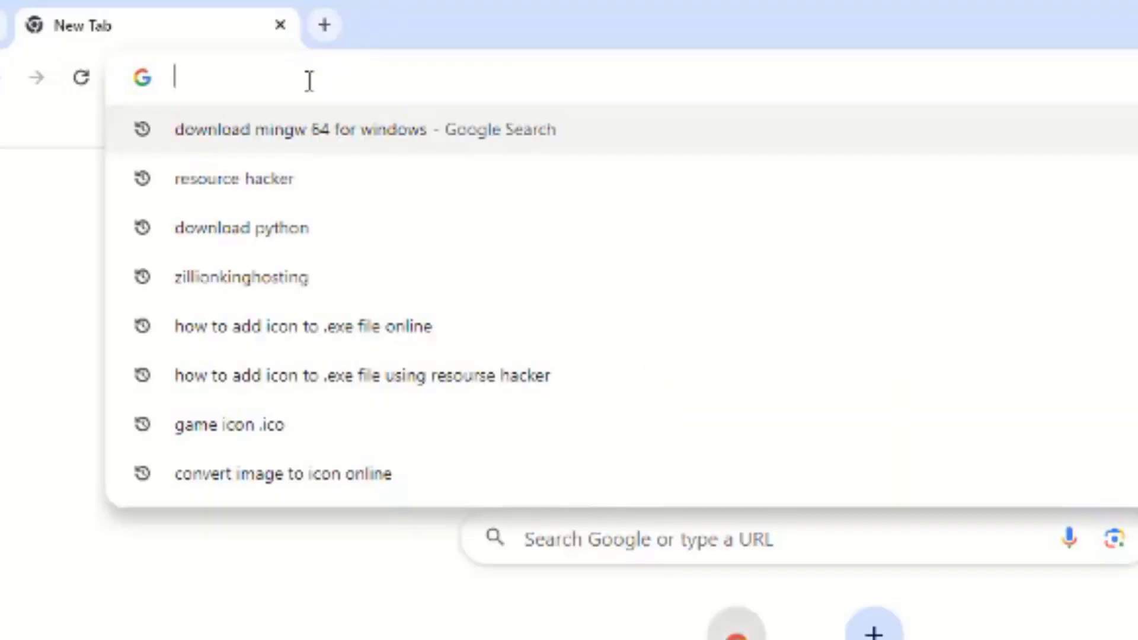
- Search 'resource hacker' and copy the EXE installer link from angusj.com's download section
{"action": "type", "text": "resource hacker"}
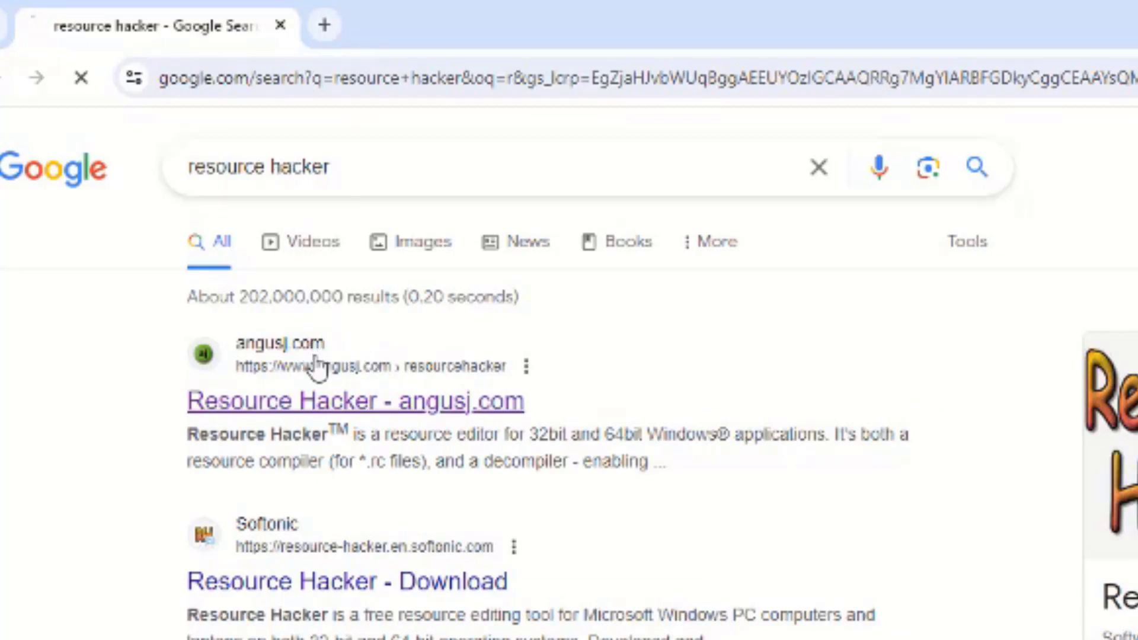
{"action": "left_click", "coordinate": [358, 401]}
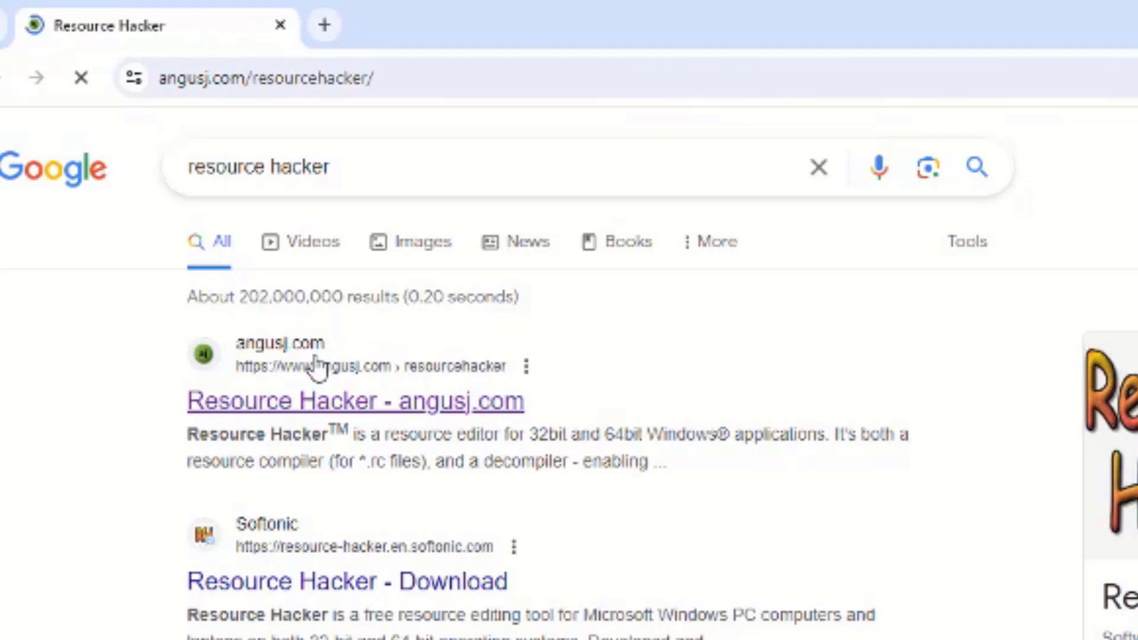
{"action": "left_click", "coordinate": [352, 401]}
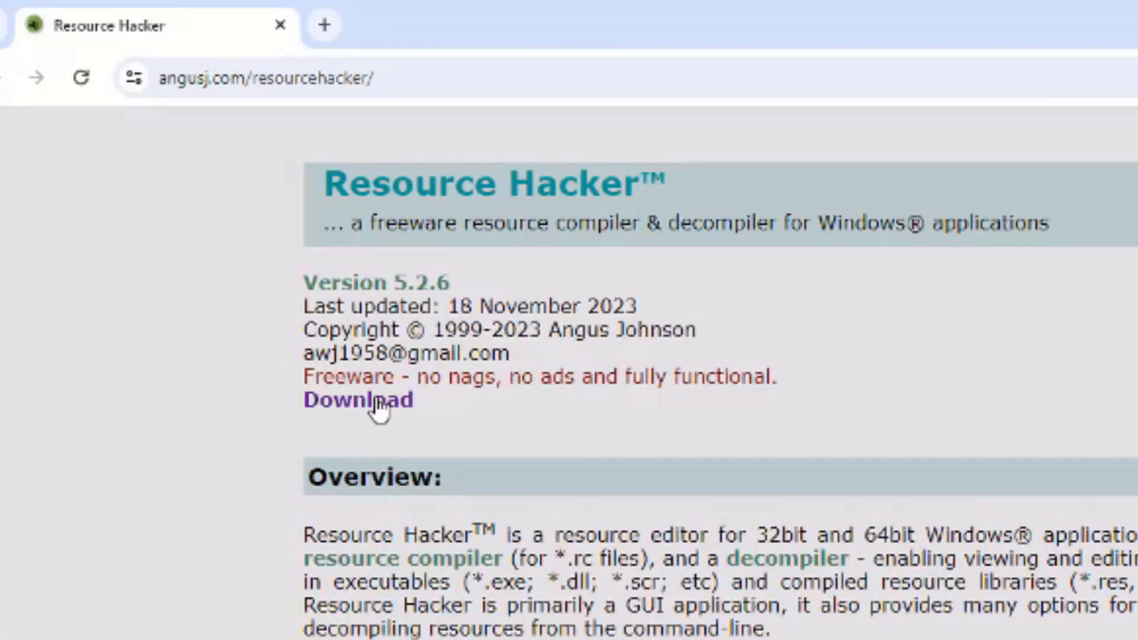
{"action": "left_click", "coordinate": [358, 400]}
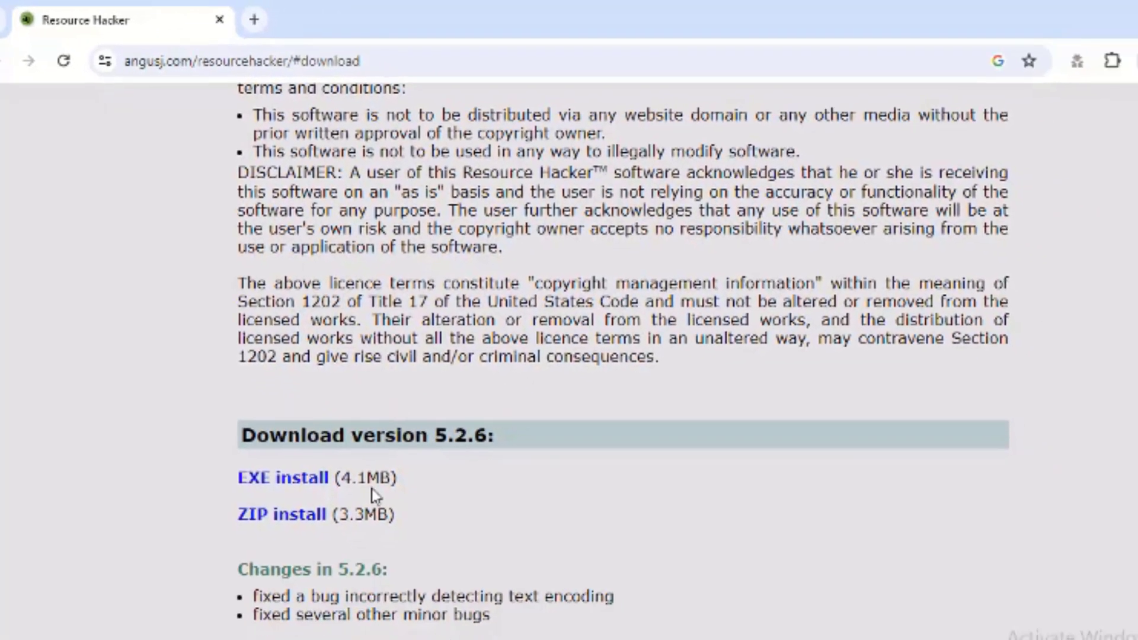
{"action": "left_click", "coordinate": [284, 477]}
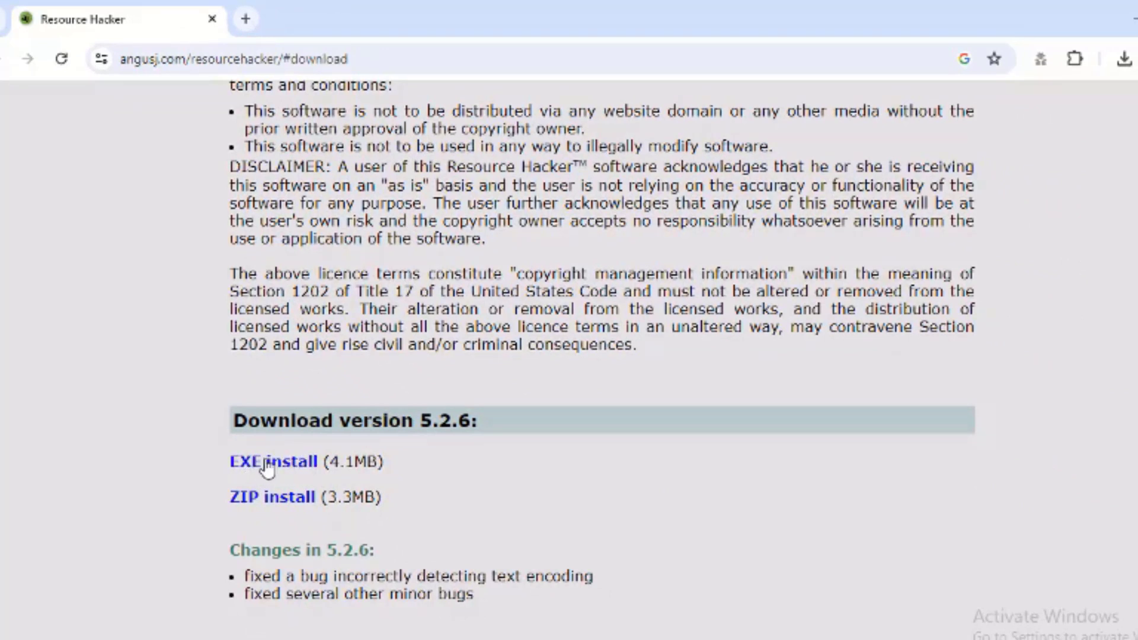
{"action": "right_click", "coordinate": [272, 462]}
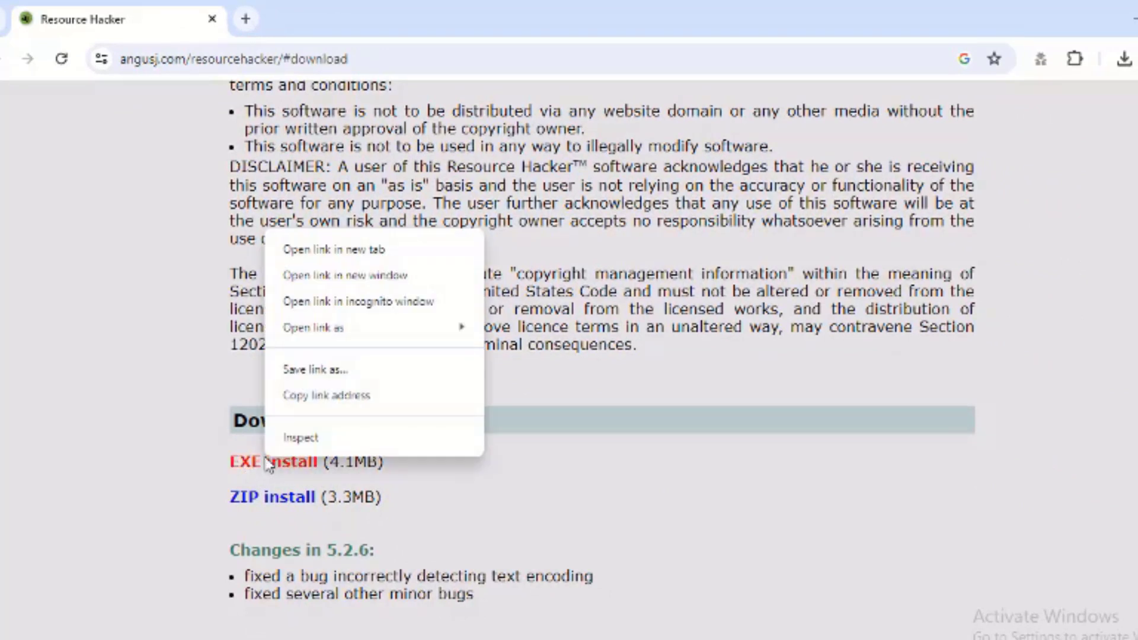
{"action": "mouse_move", "coordinate": [325, 401]}
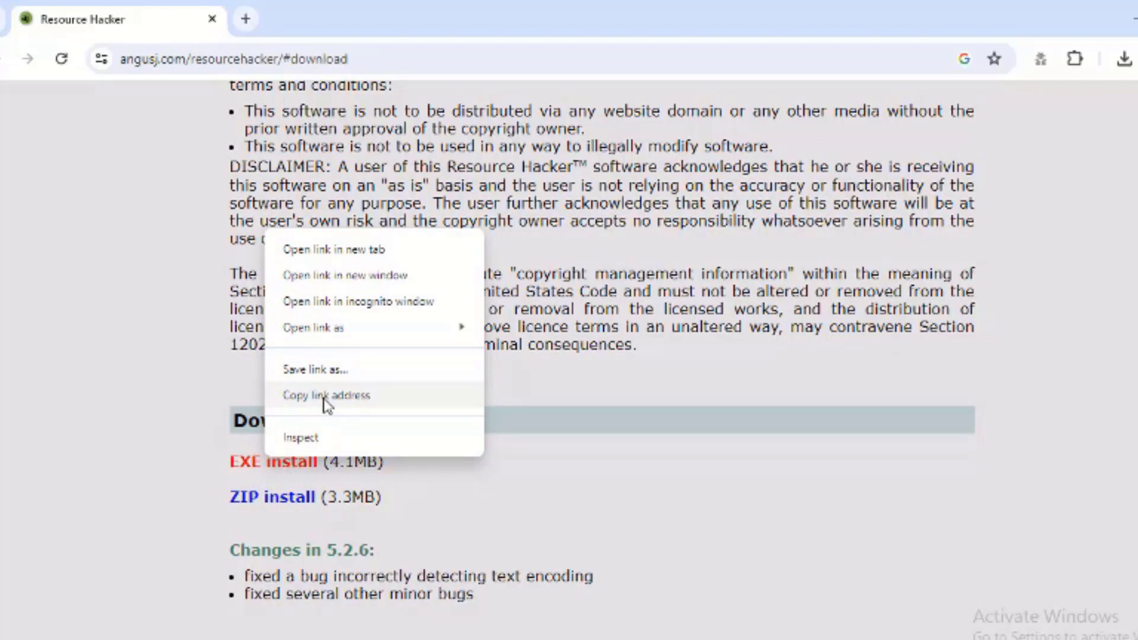
{"action": "left_click", "coordinate": [326, 394]}
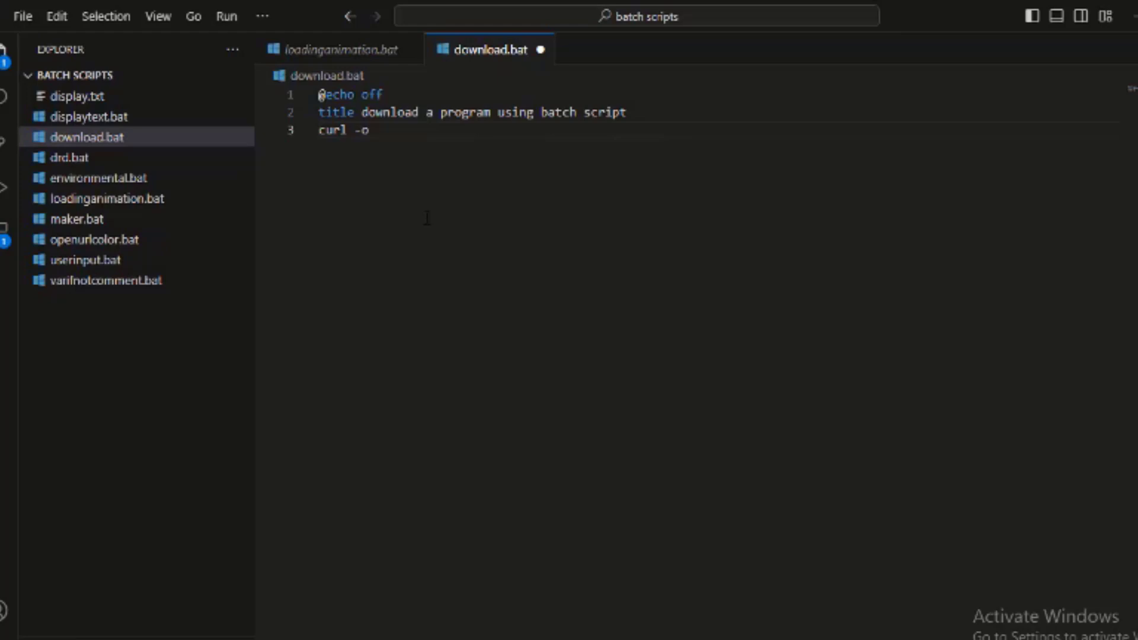
- Make the line 'curl -o reshacker_setup.exe' plus the installer URL, and save download.bat
{"action": "type", "text": "https://www.angusj.com/resourcehacker/reshacker_setup.exe"}
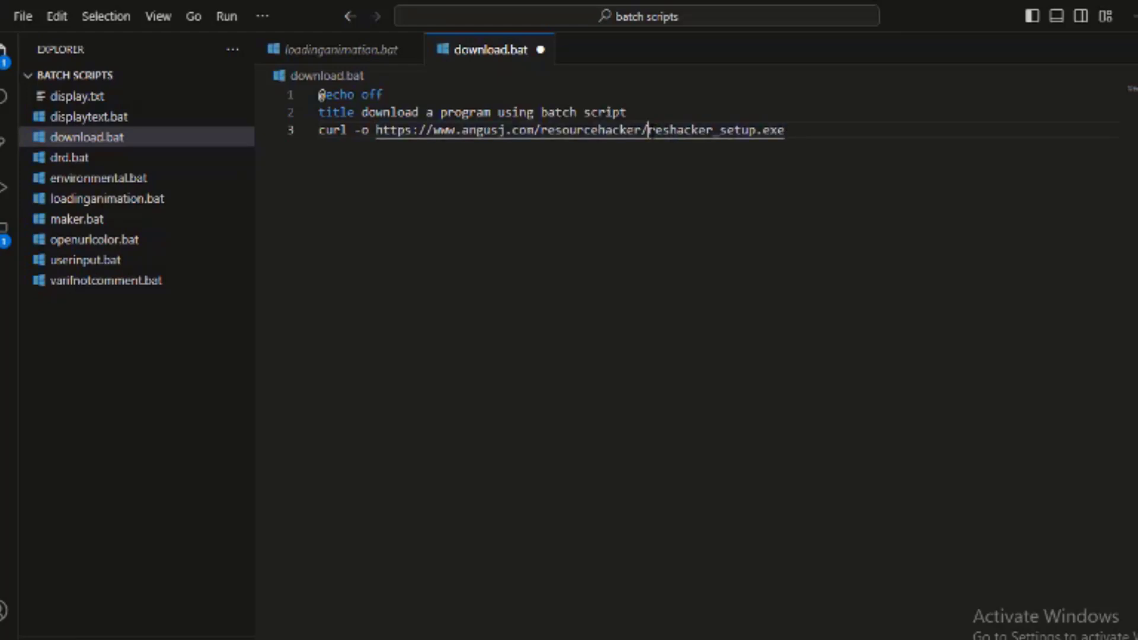
{"action": "double_click", "coordinate": [714, 130]}
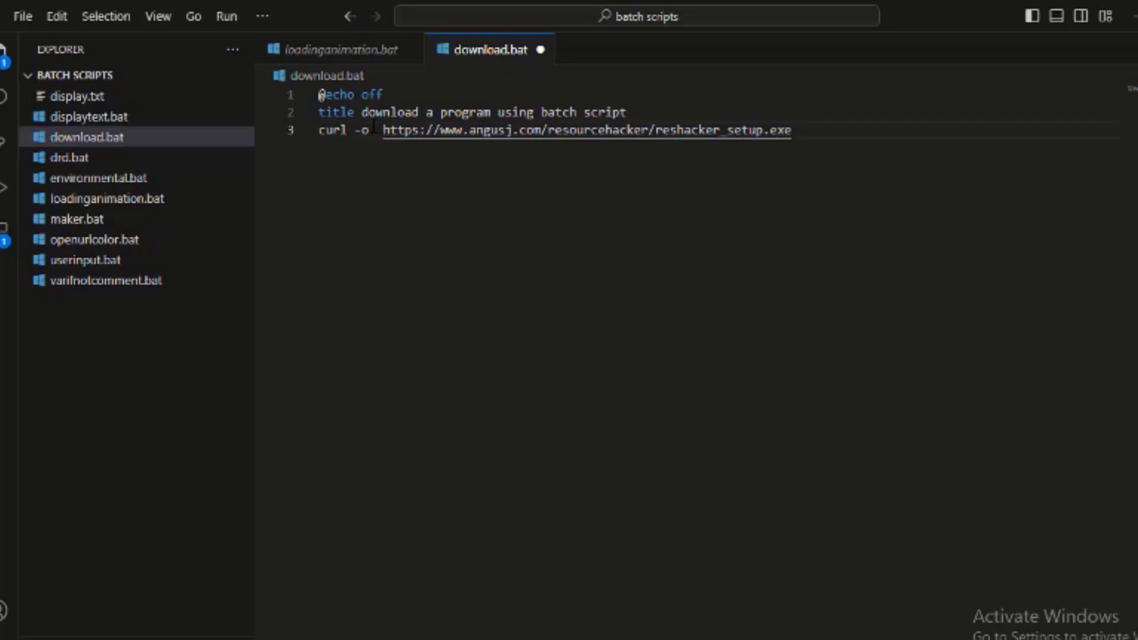
{"action": "type", "text": "reshacker_setup.exe"}
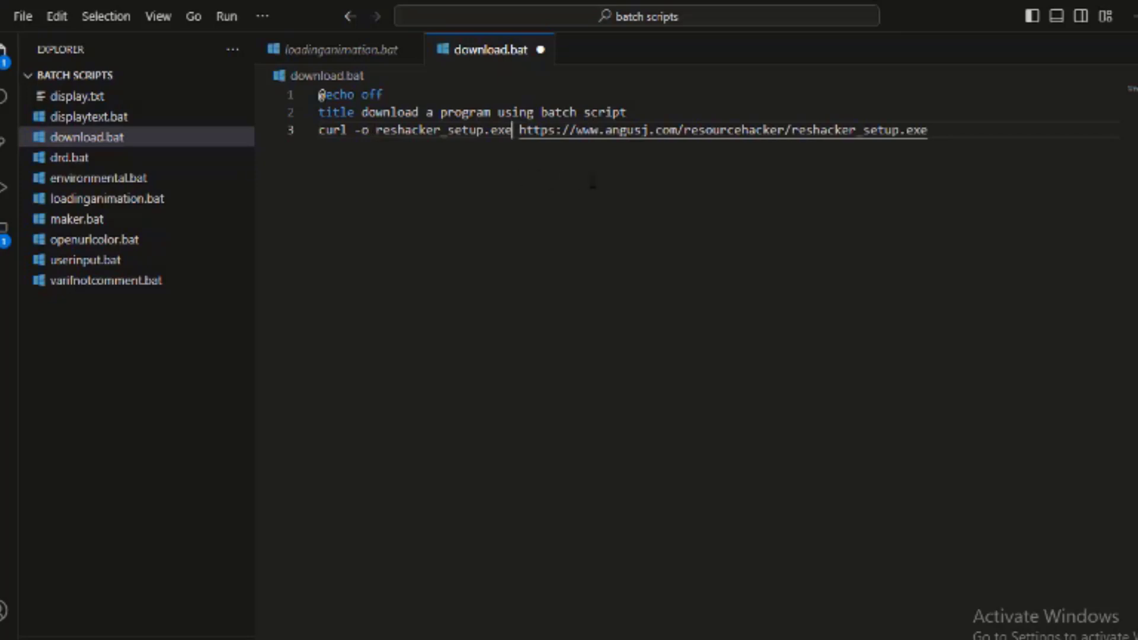
{"action": "key", "text": "ctrl+s"}
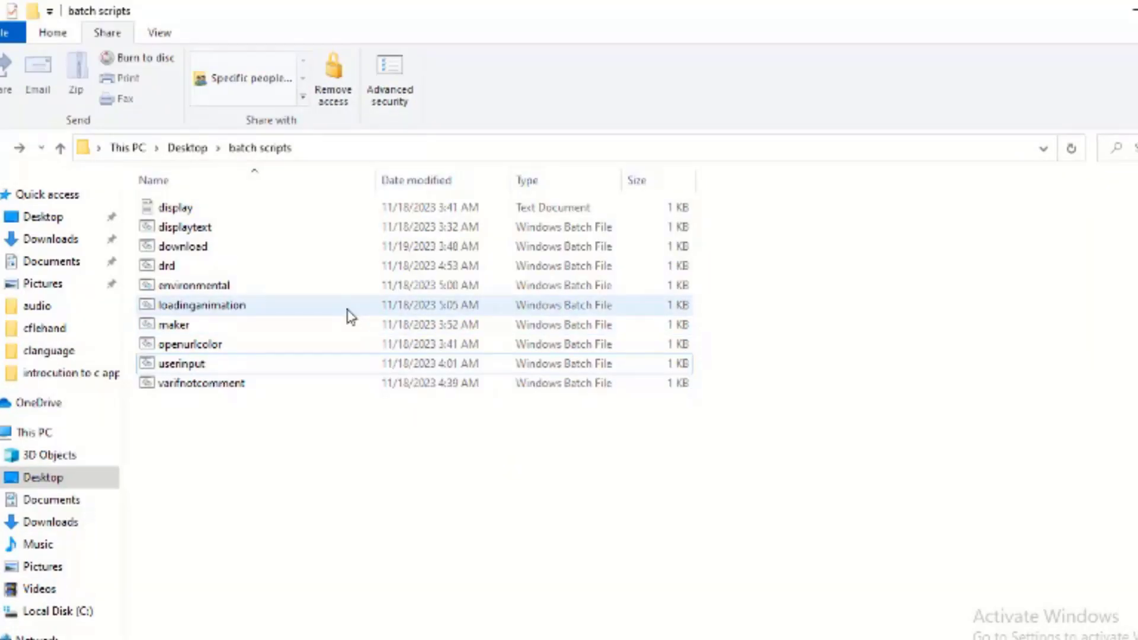
- Run download.bat from File Explorer to fetch reshacker_setup.exe
{"action": "left_click", "coordinate": [181, 246]}
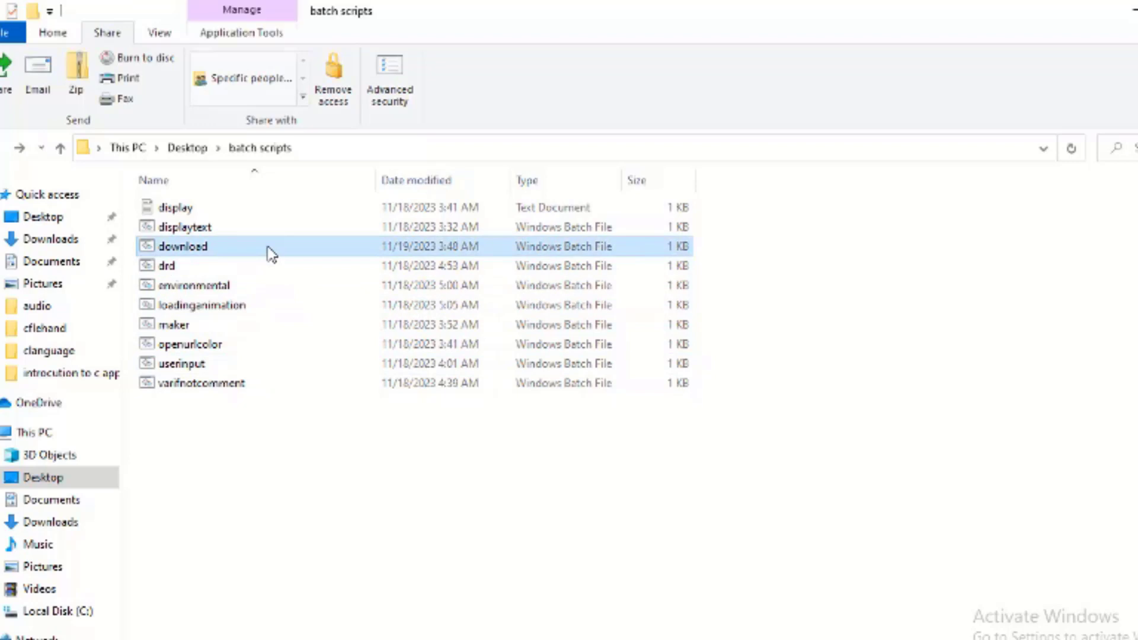
{"action": "double_click", "coordinate": [182, 246]}
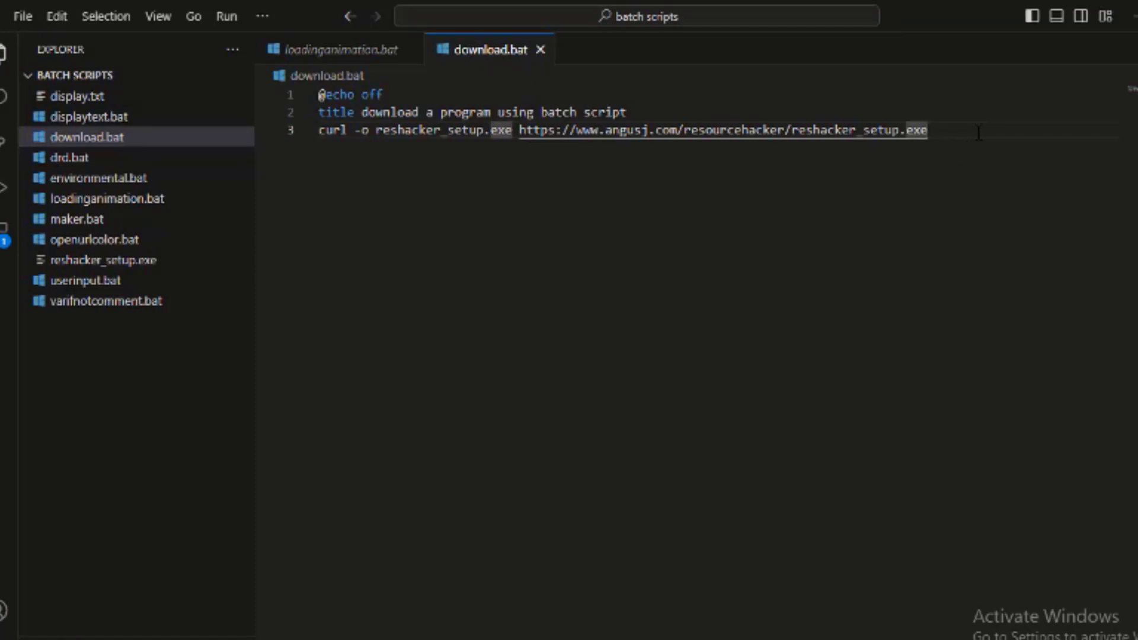
- Append an 'echo downloaded' line to download.bat and save it
{"action": "type", "text": "echo"}
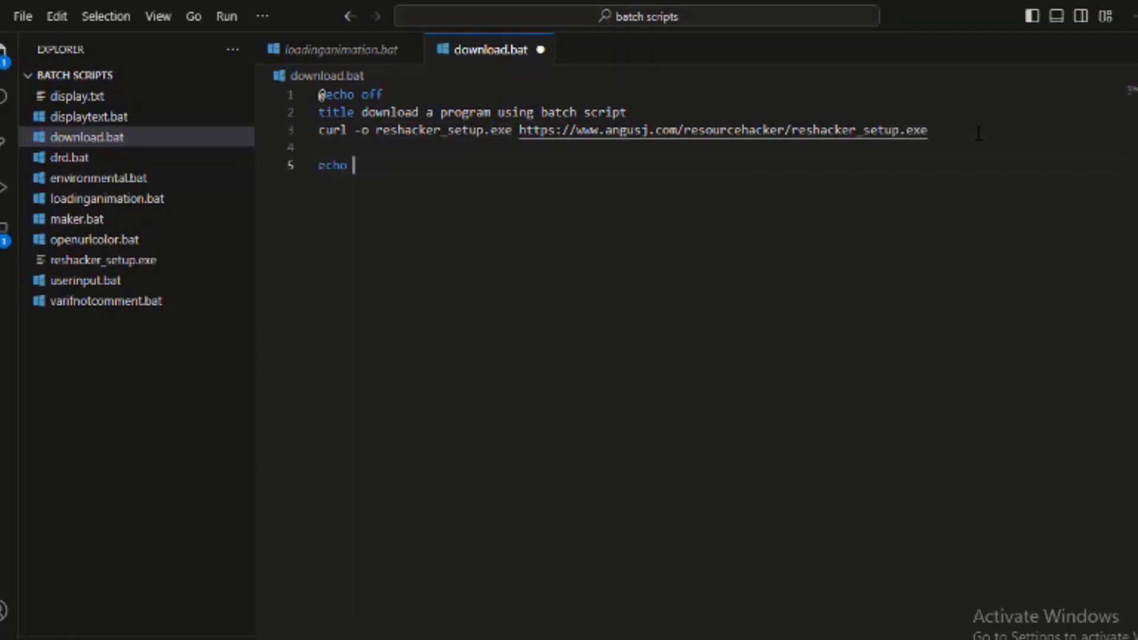
{"action": "type", "text": "downloadd"}
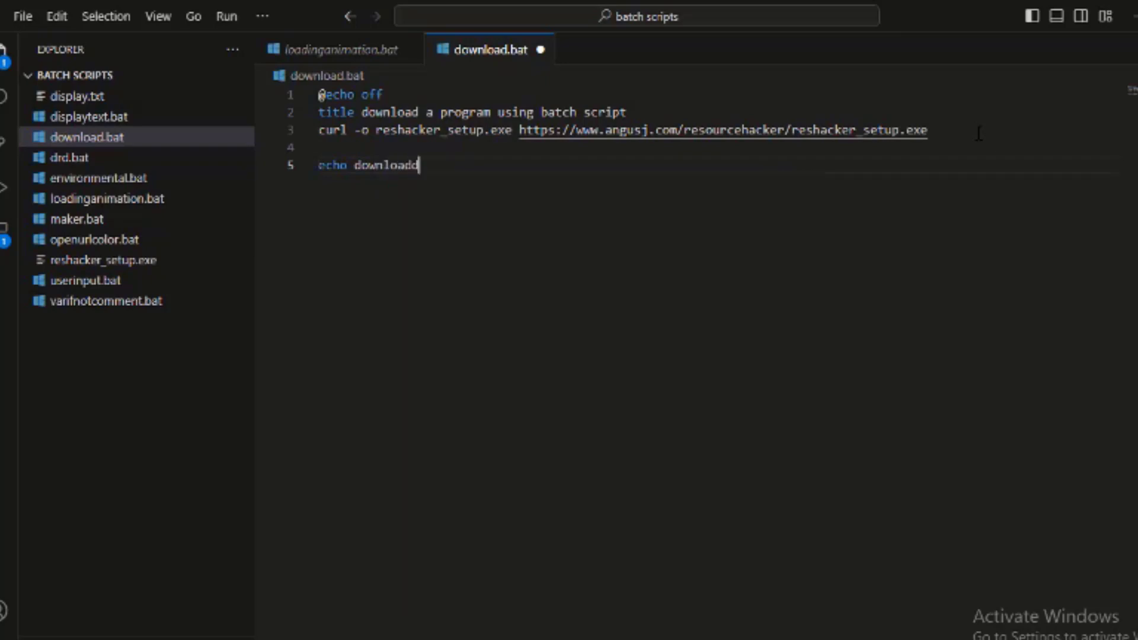
{"action": "type", "text": "d"}
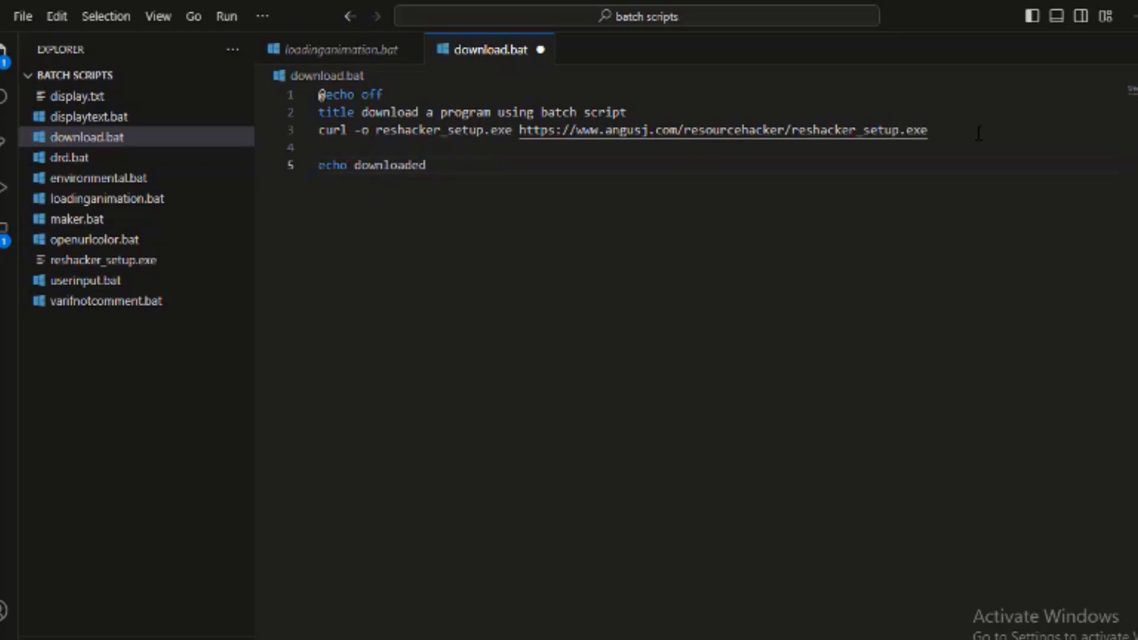
{"action": "key", "text": "ctrl+s"}
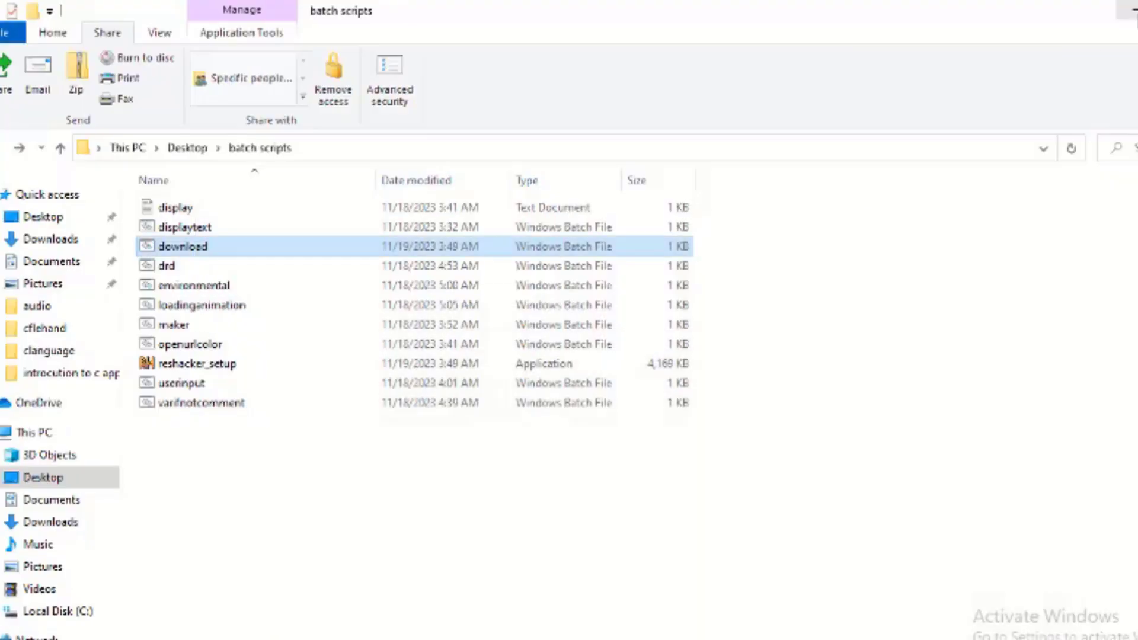
- Select the 4,169 KB reshacker_setup file in batch scripts, then view the Downloads folder
{"action": "left_click", "coordinate": [197, 363]}
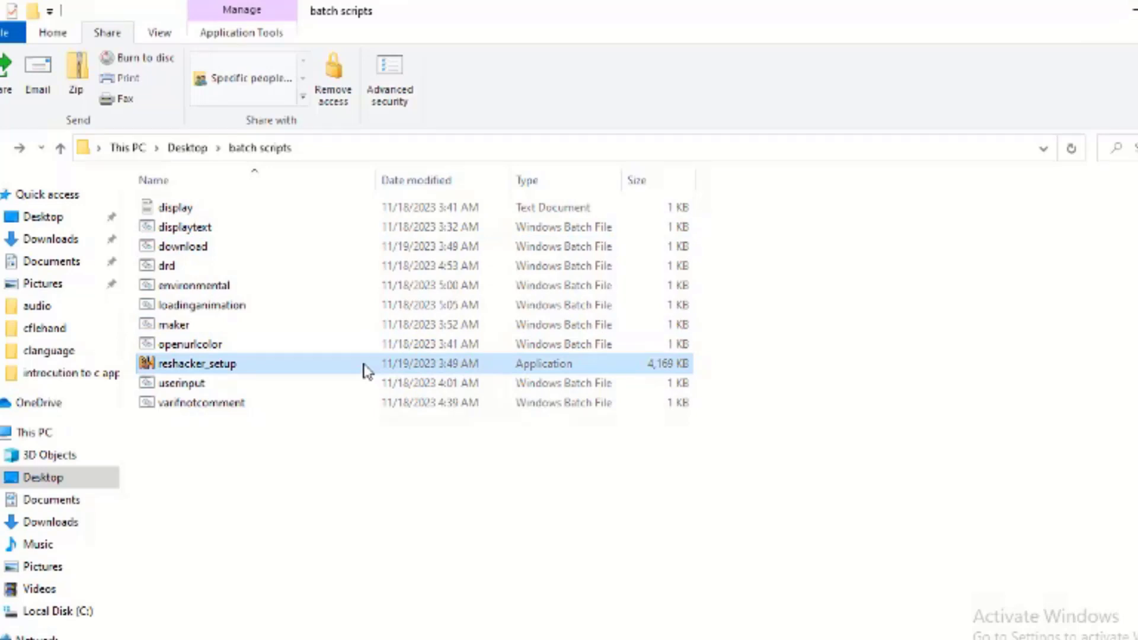
{"action": "mouse_move", "coordinate": [347, 371]}
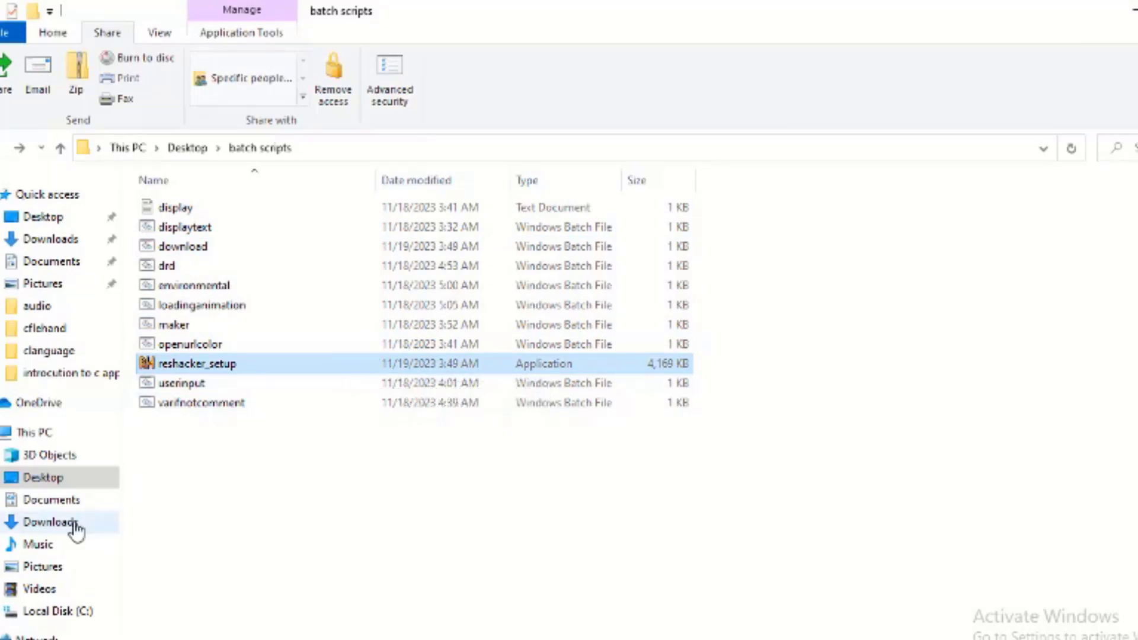
{"action": "left_click", "coordinate": [50, 521]}
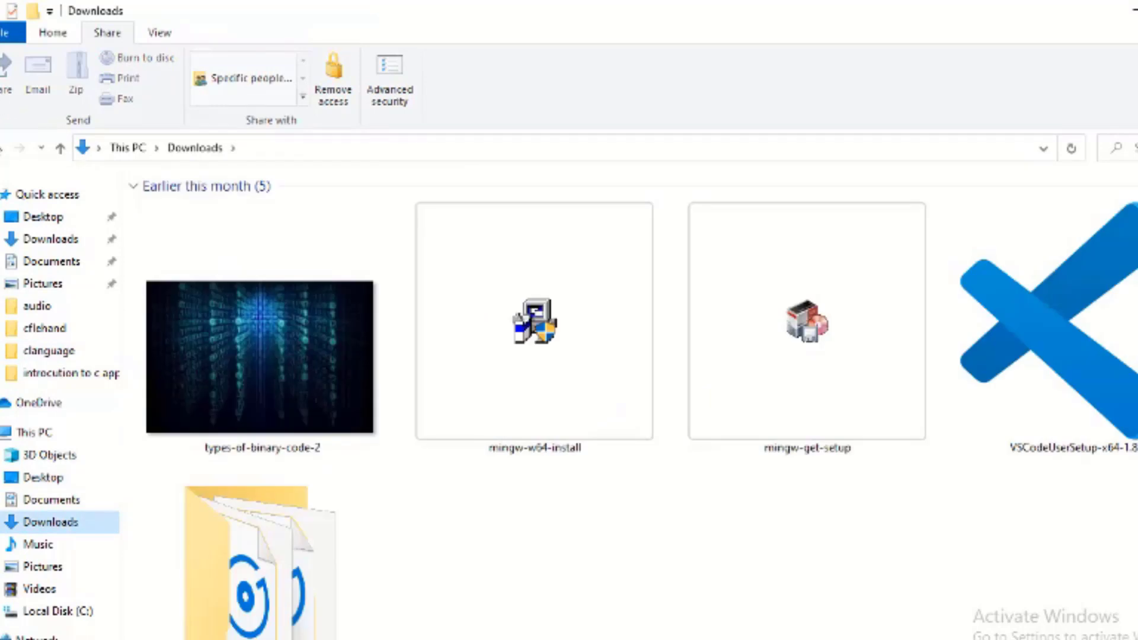
{"action": "left_click", "coordinate": [42, 477]}
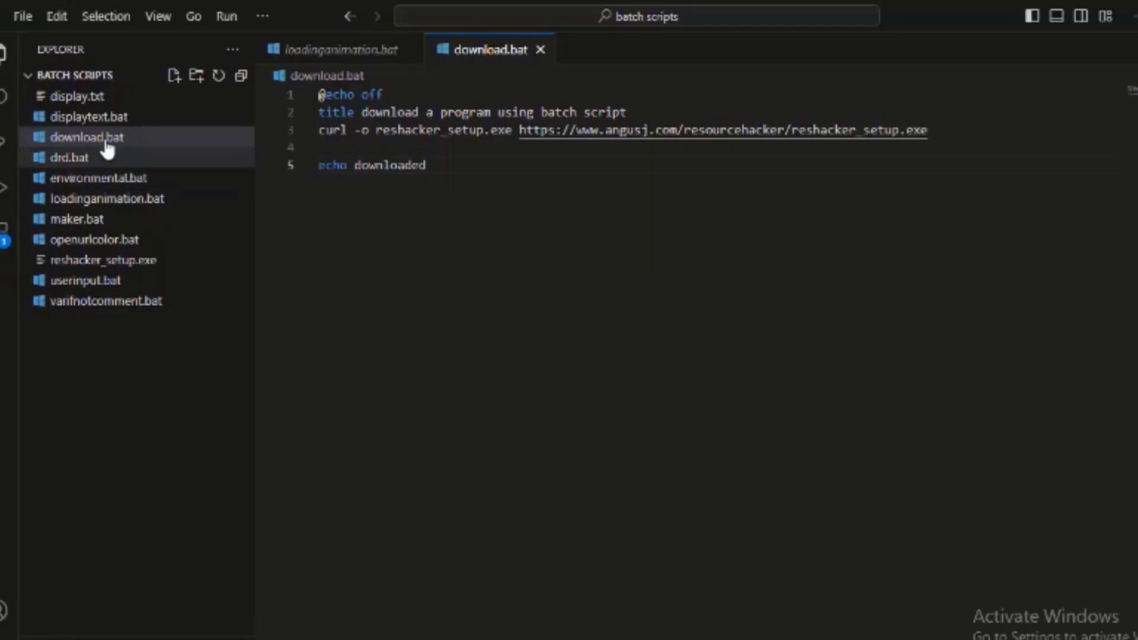
{"action": "left_click", "coordinate": [174, 75]}
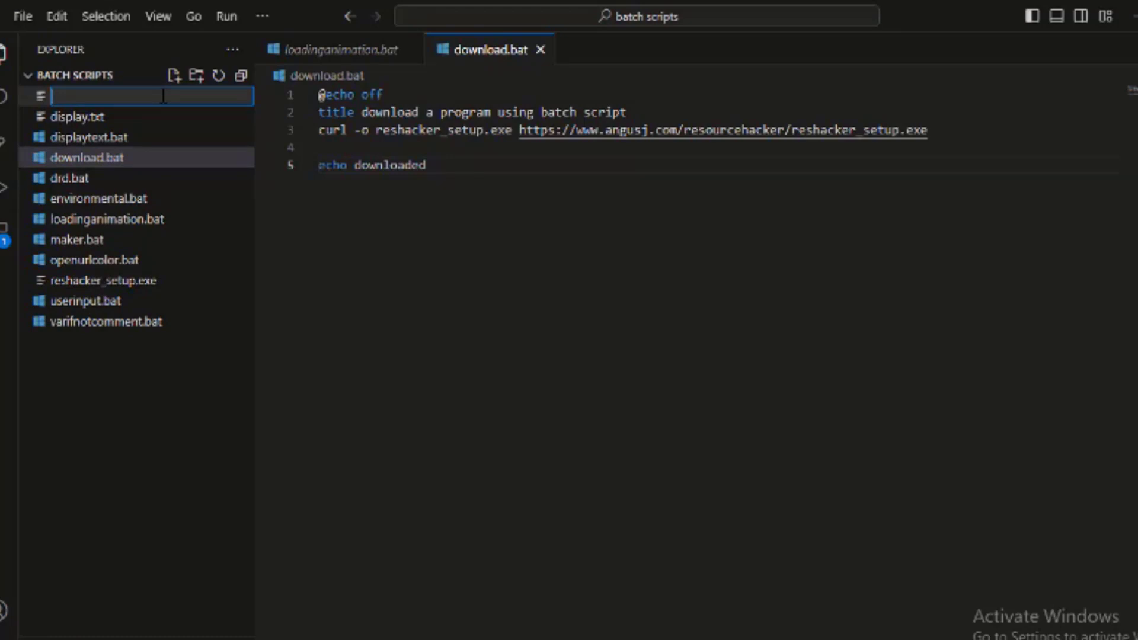
{"action": "type", "text": "install"}
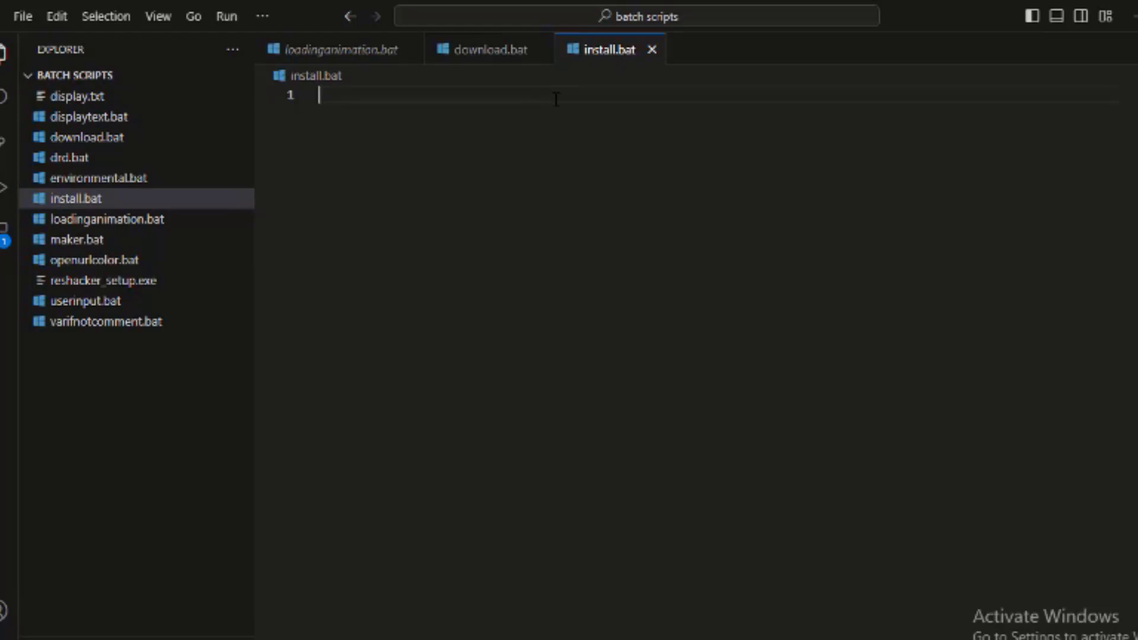
{"action": "type", "text": "@echo off"}
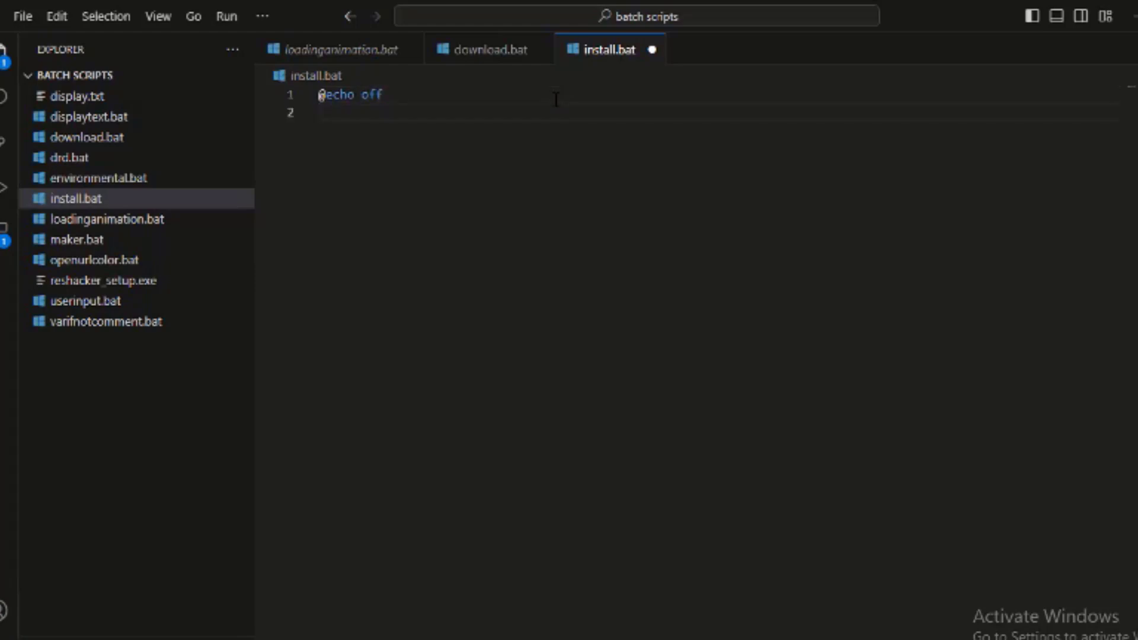
- Add 'echo Installing a Program...' and begin a 'start /wait' line
{"action": "type", "text": "Ec"}
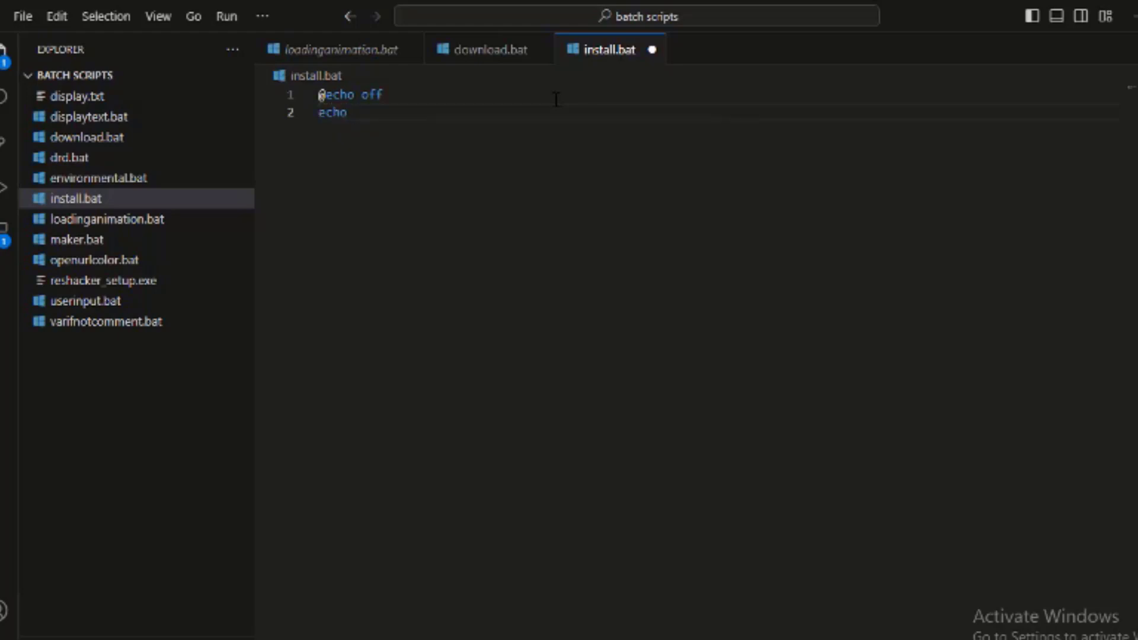
{"action": "type", "text": "Installing a"}
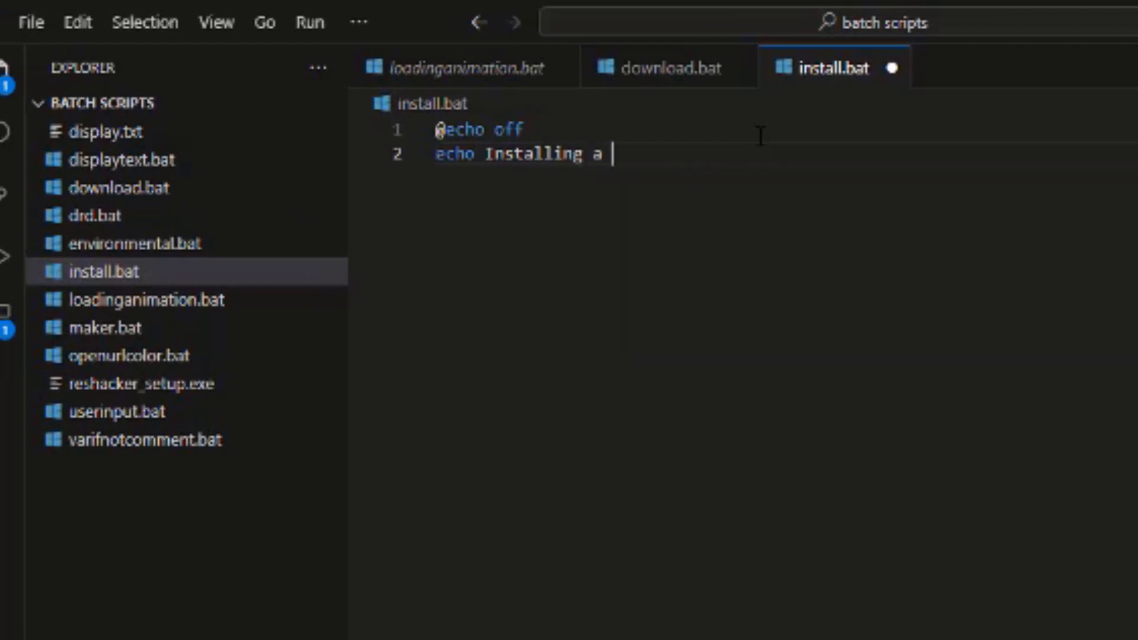
{"action": "type", "text": "Progr"}
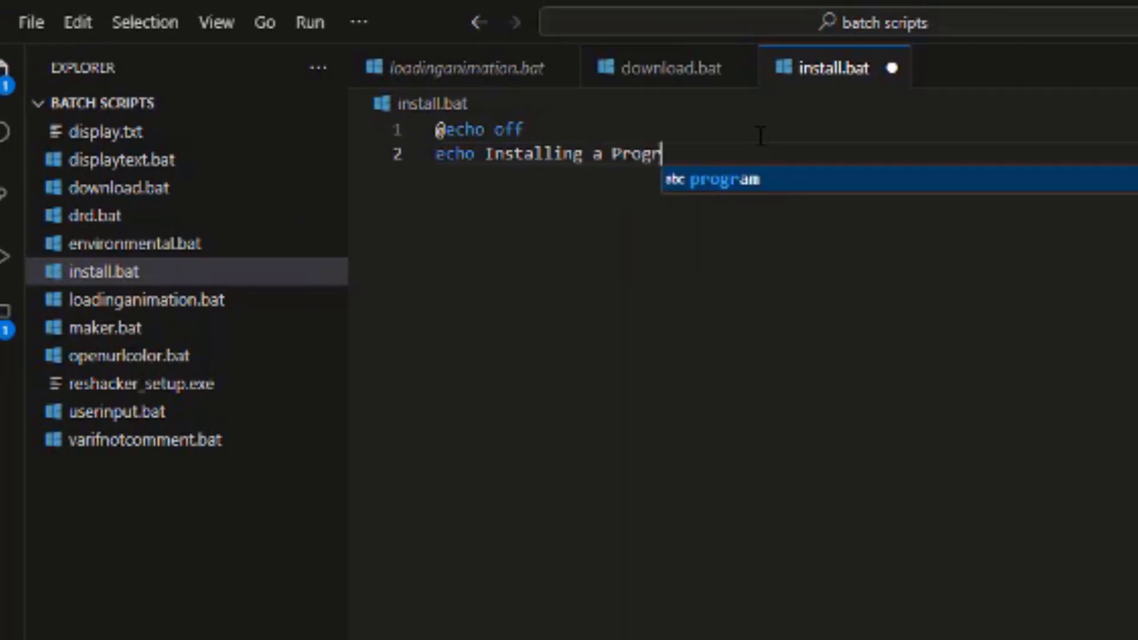
{"action": "type", "text": "am..."}
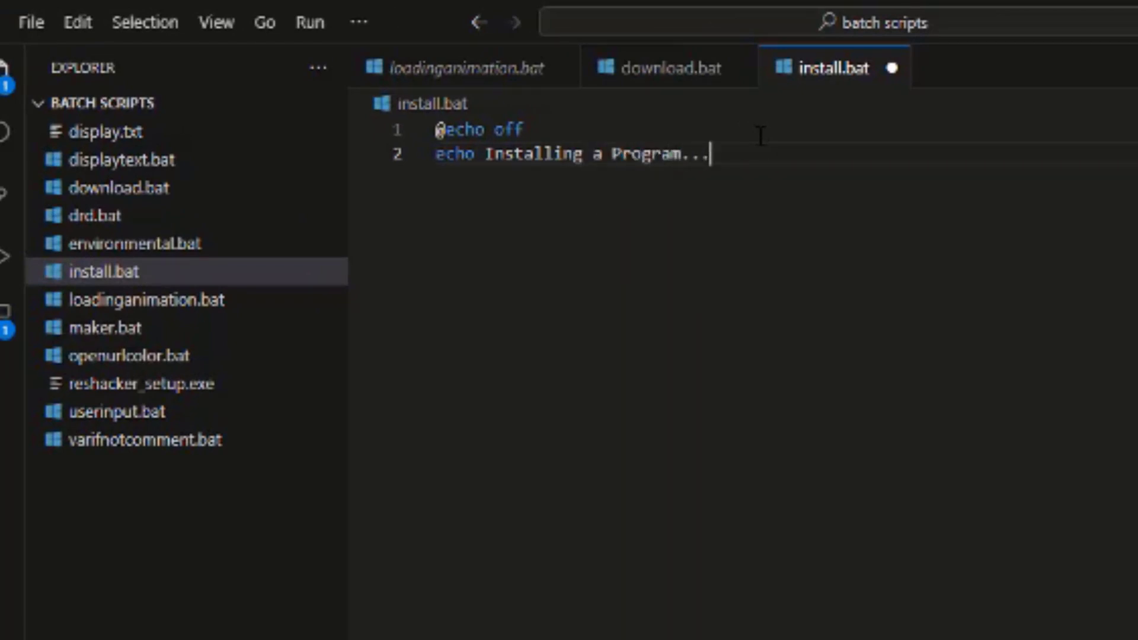
{"action": "key", "text": "enter"}
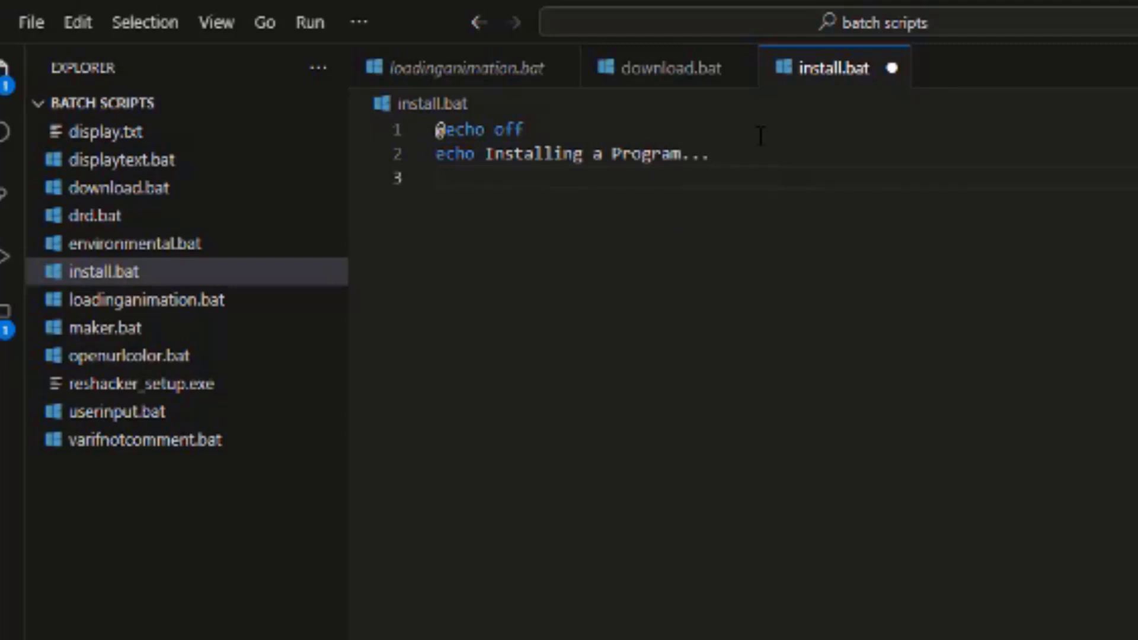
{"action": "type", "text": "sta"}
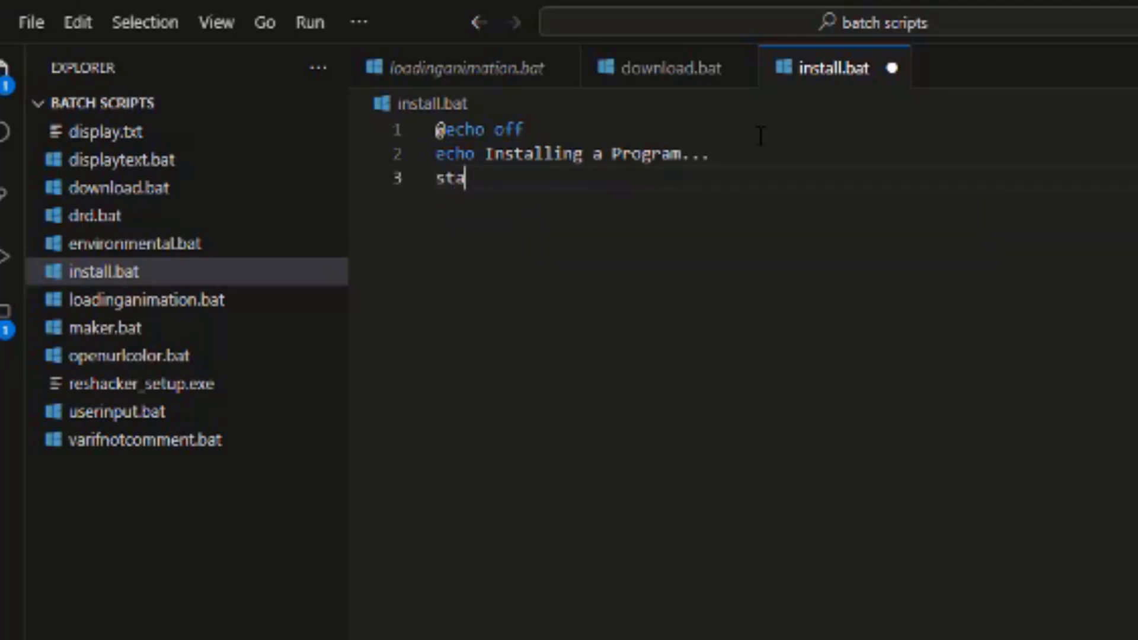
{"action": "type", "text": "rt /"}
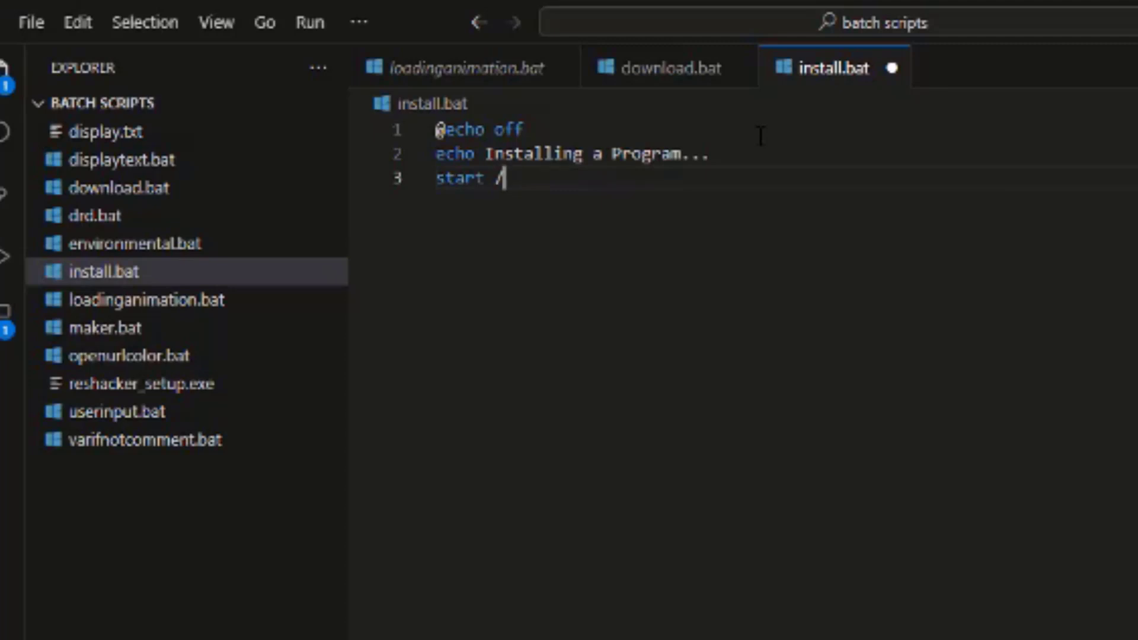
{"action": "type", "text": "wait"}
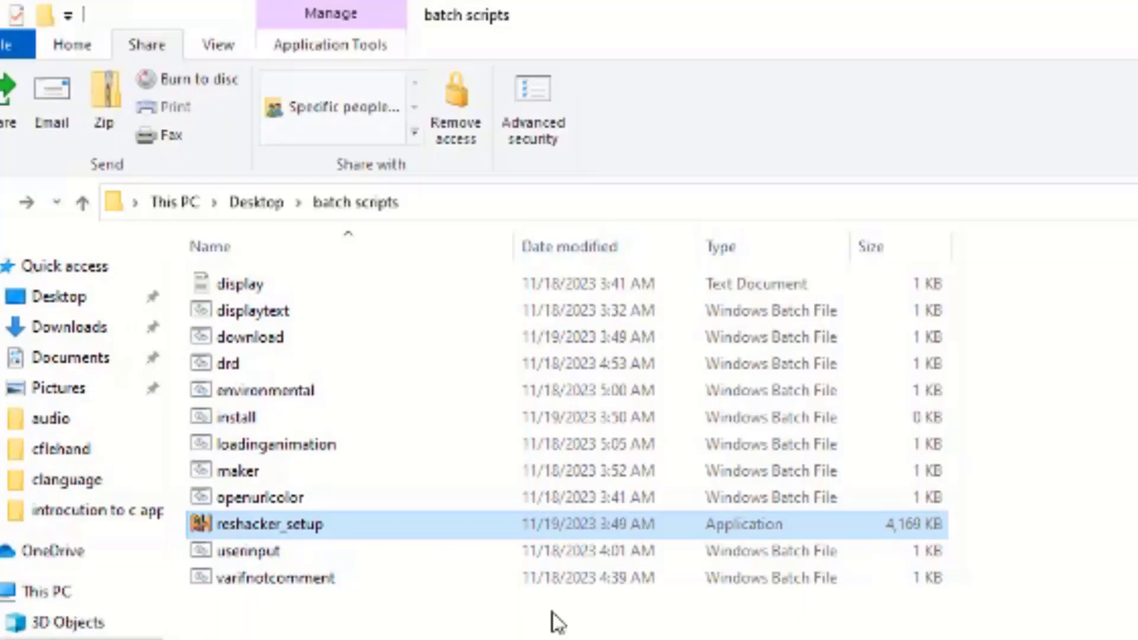
{"action": "right_click", "coordinate": [271, 524]}
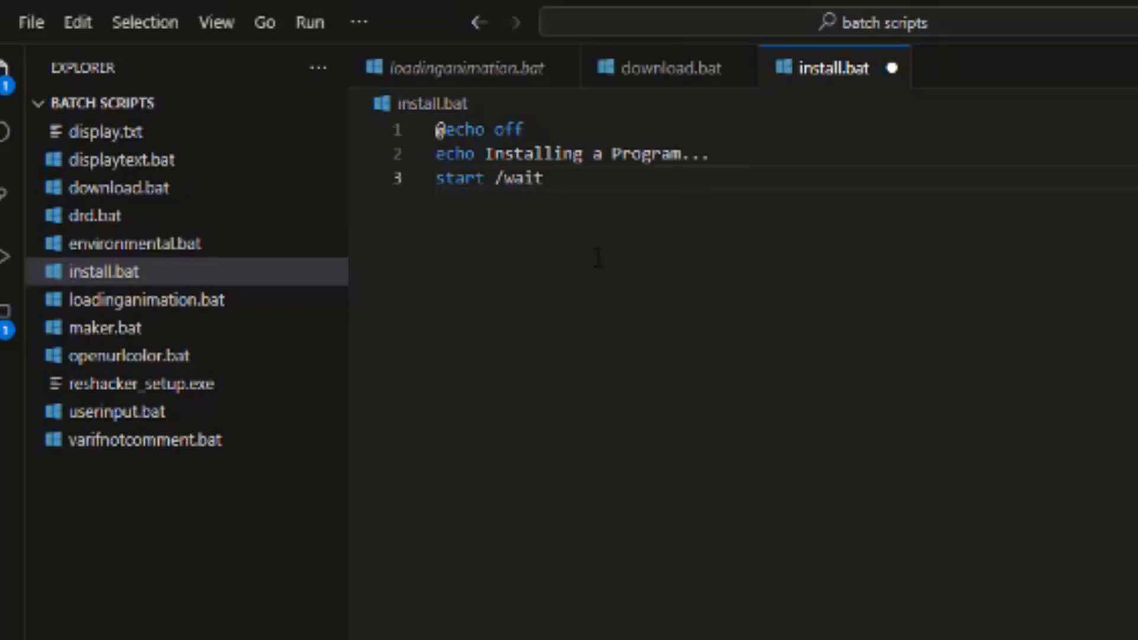
- Complete 'start /wait reshacker_setup.exe' and add 'echo A program has been installed'
{"action": "type", "text": "reshacker_setup"}
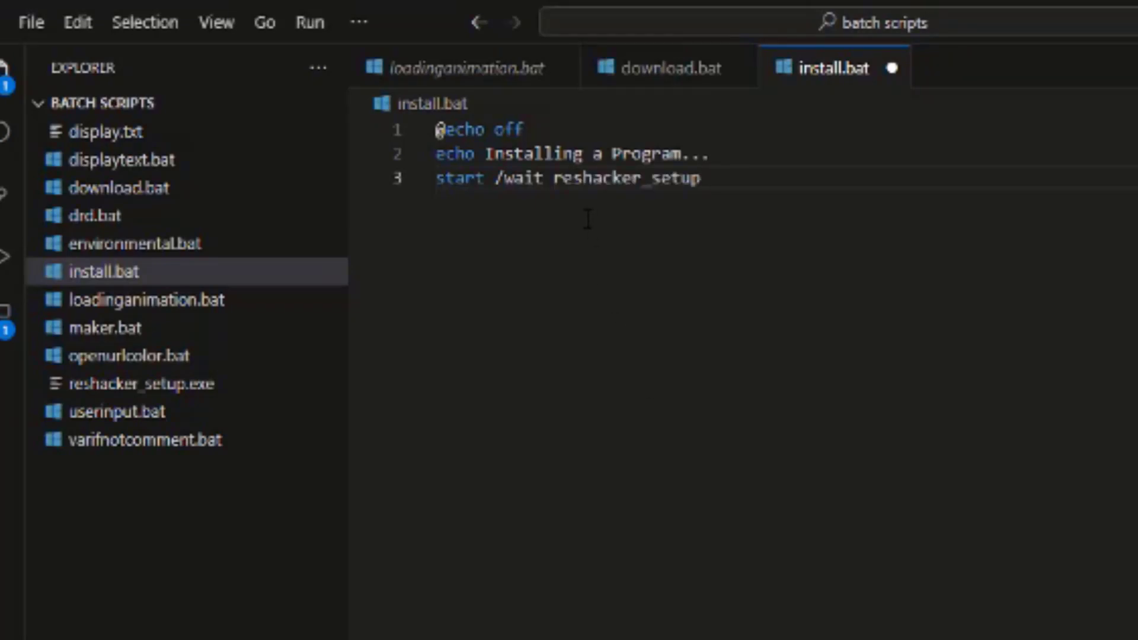
{"action": "type", "text": ".exe"}
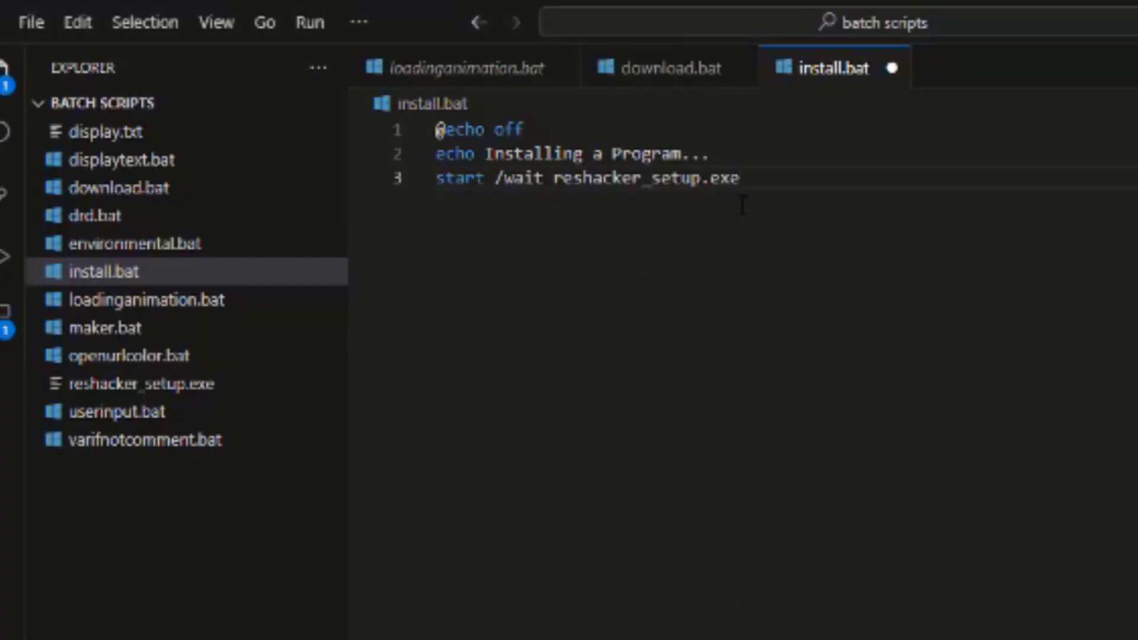
{"action": "mouse_move", "coordinate": [758, 180]}
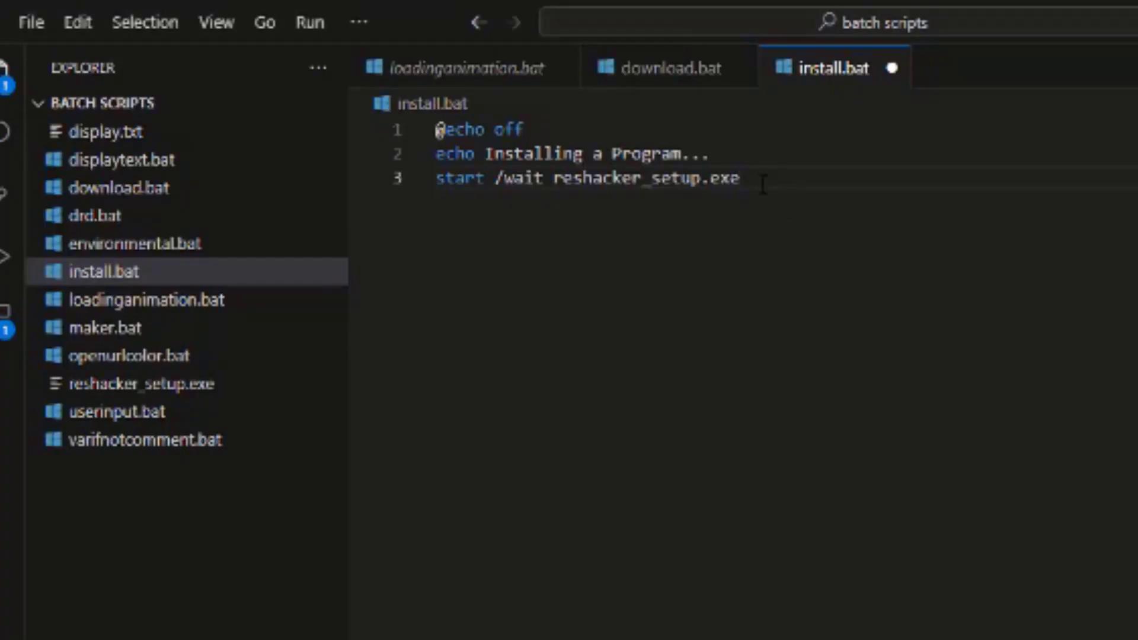
{"action": "key", "text": "Enter"}
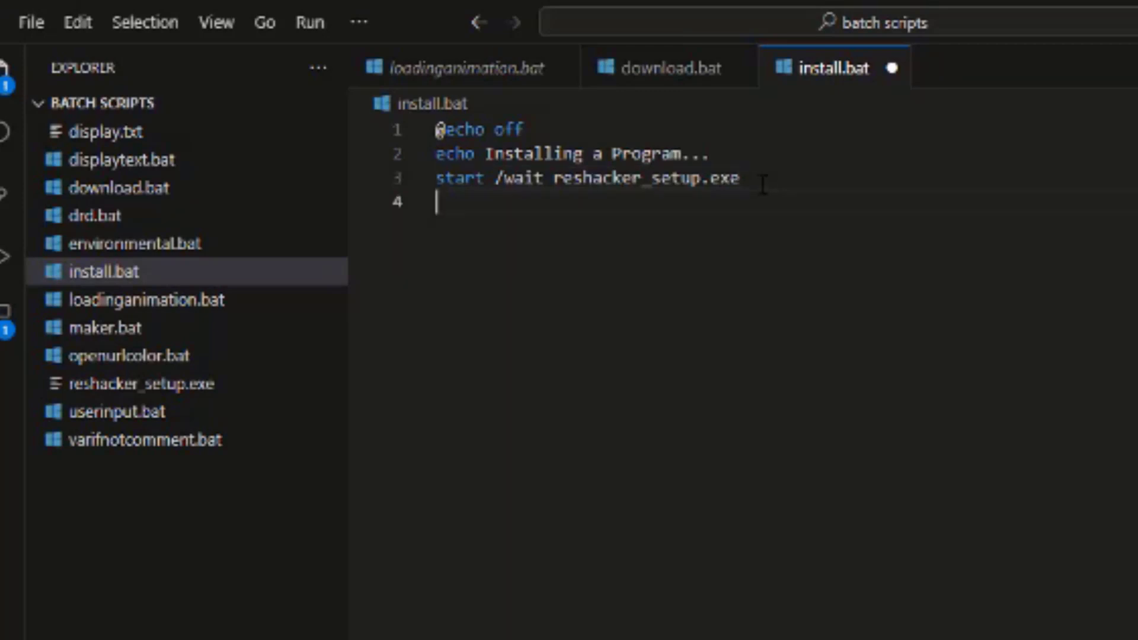
{"action": "type", "text": "echo A program has been inst"}
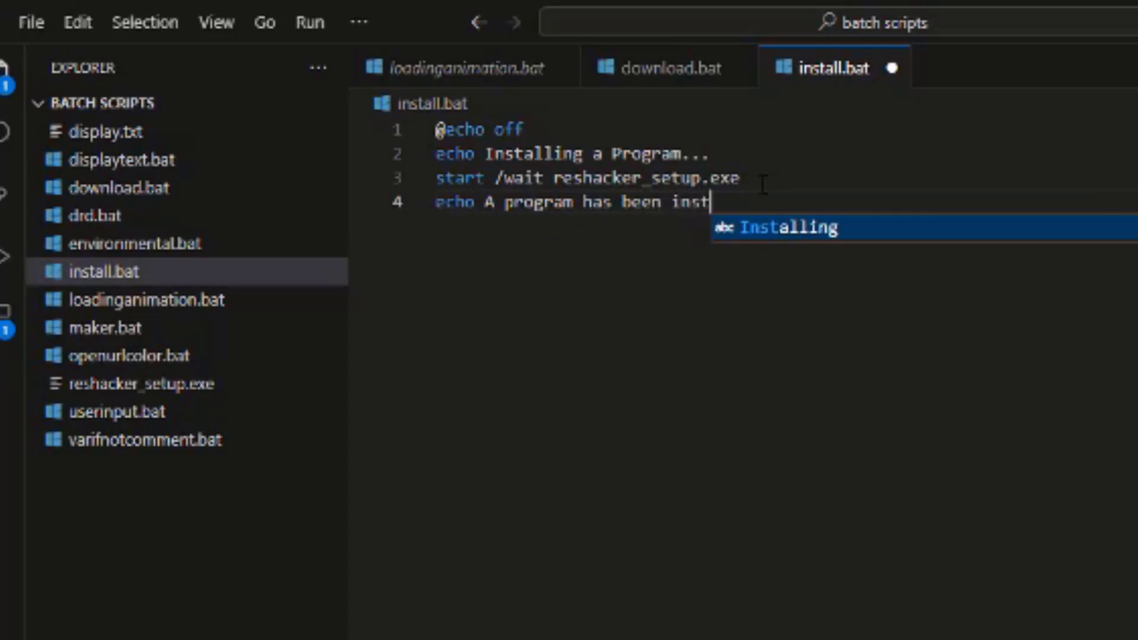
{"action": "type", "text": "alled"}
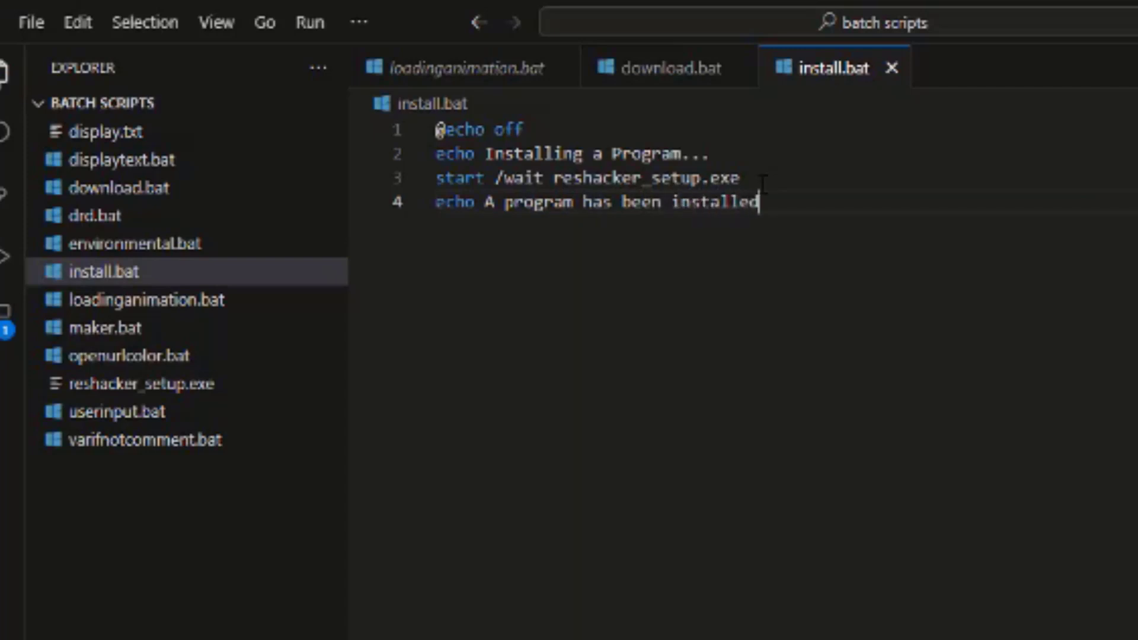
{"action": "mouse_move", "coordinate": [934, 388]}
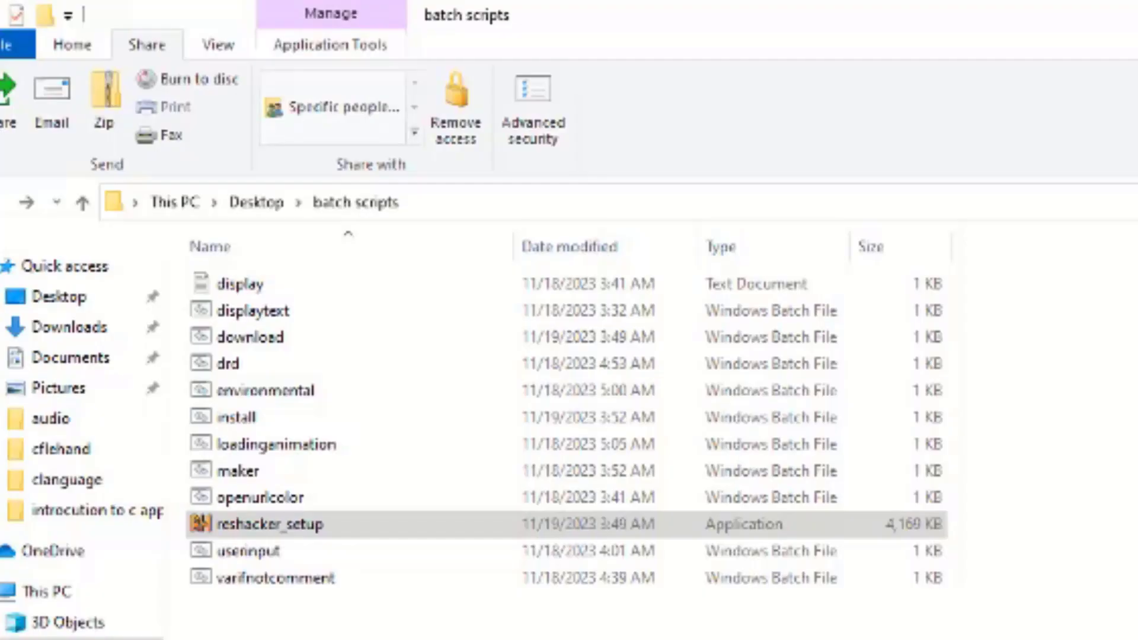
- Run install.bat from File Explorer, launching Resource Hacker's setup wizard
{"action": "left_click", "coordinate": [236, 417]}
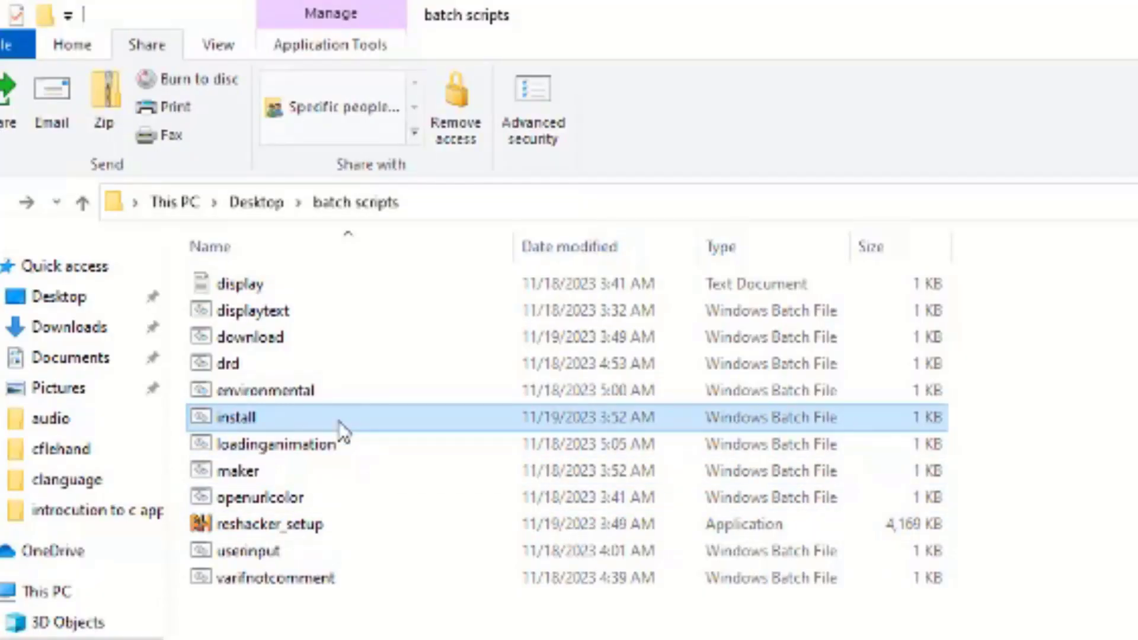
{"action": "double_click", "coordinate": [234, 417]}
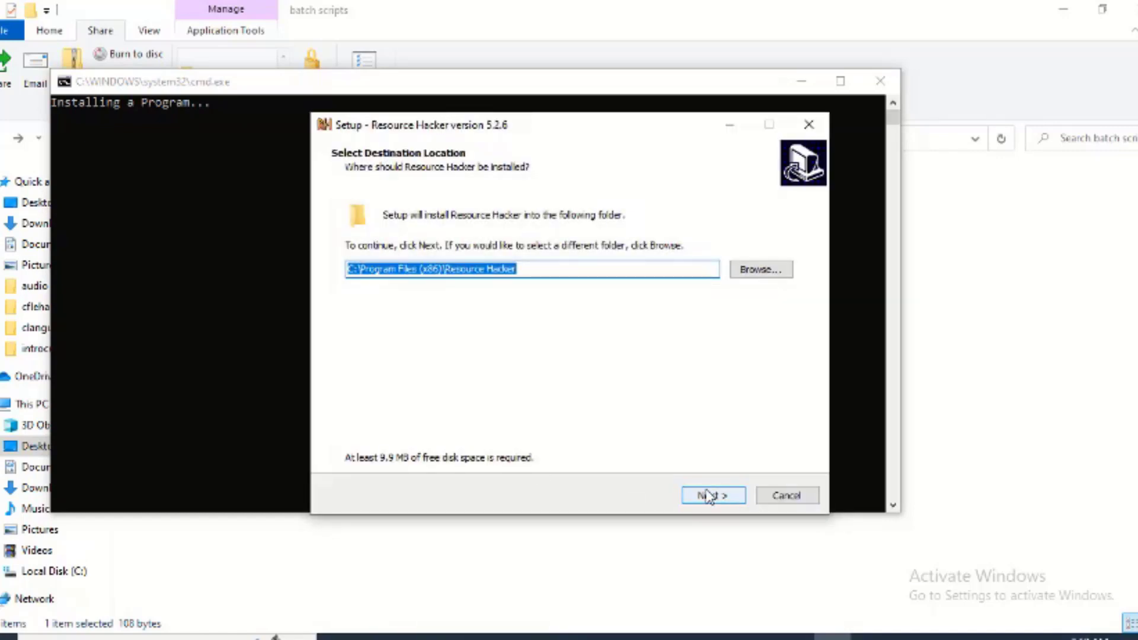
- Accept the default install folder and finish setup, launching Resource Hacker with its ReadMe
{"action": "left_click", "coordinate": [711, 495]}
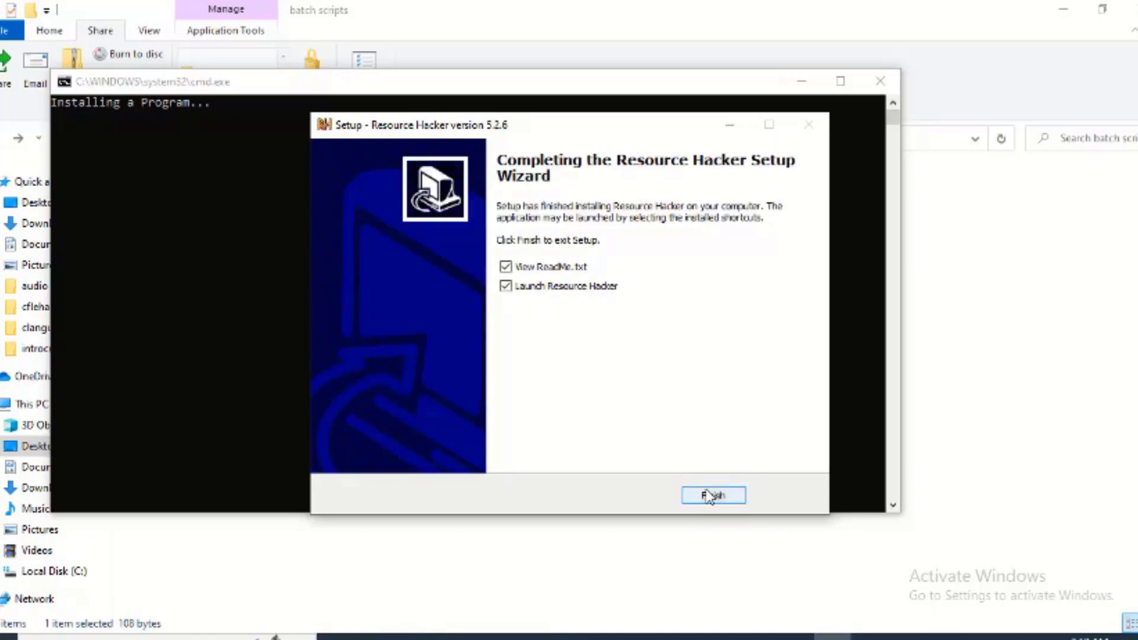
{"action": "left_click", "coordinate": [712, 494]}
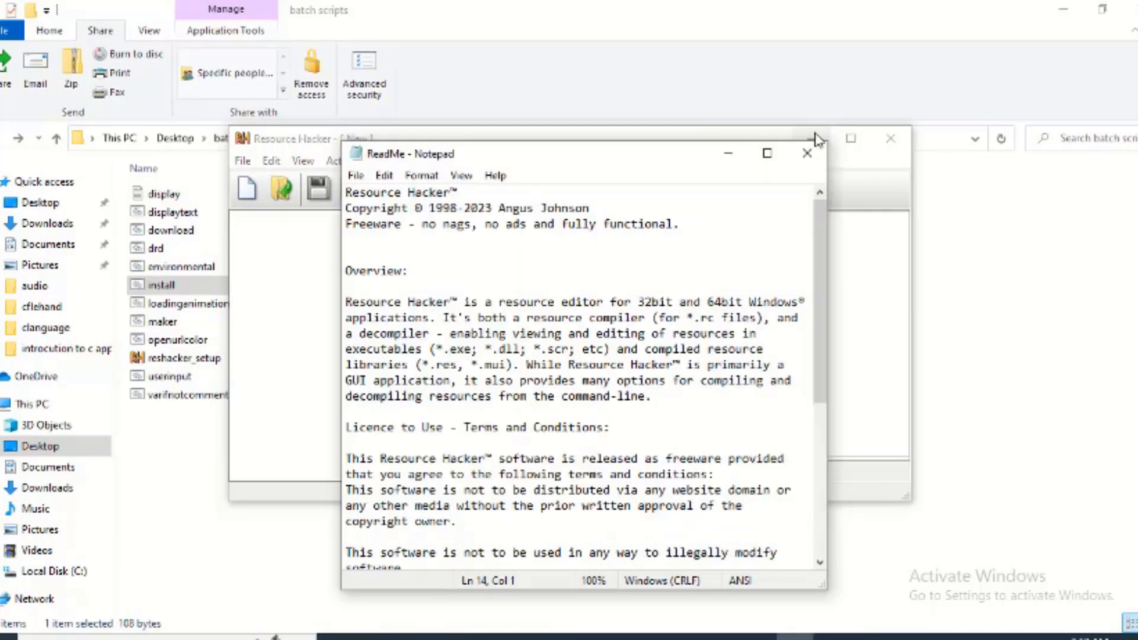
- Close the ReadMe in Notepad and minimize the Resource Hacker window
{"action": "left_click", "coordinate": [805, 153]}
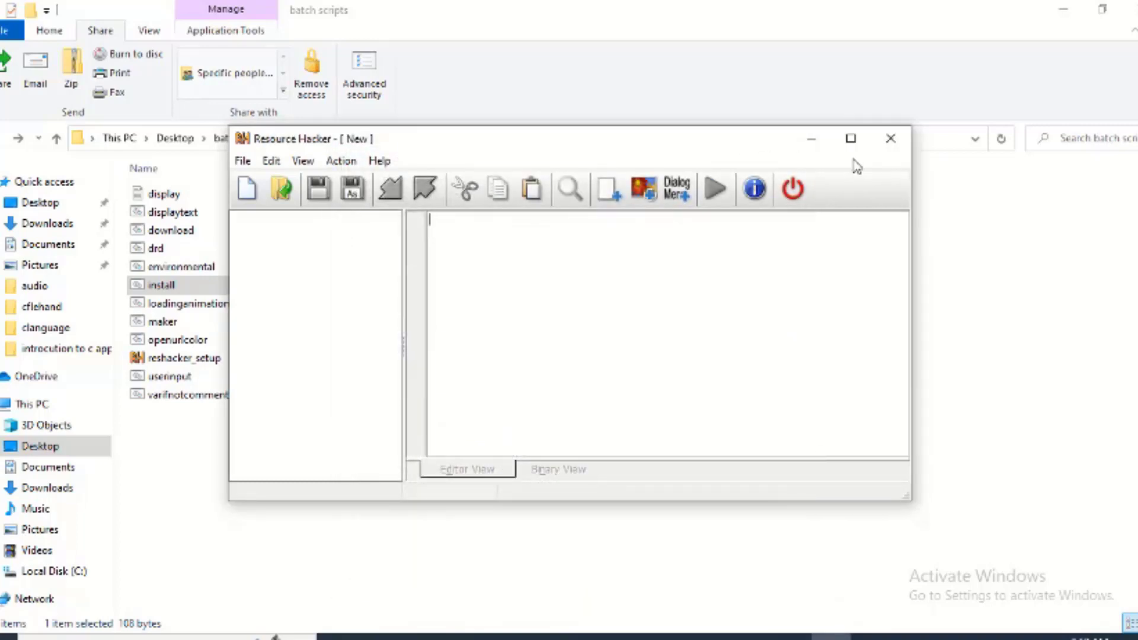
{"action": "mouse_move", "coordinate": [811, 138]}
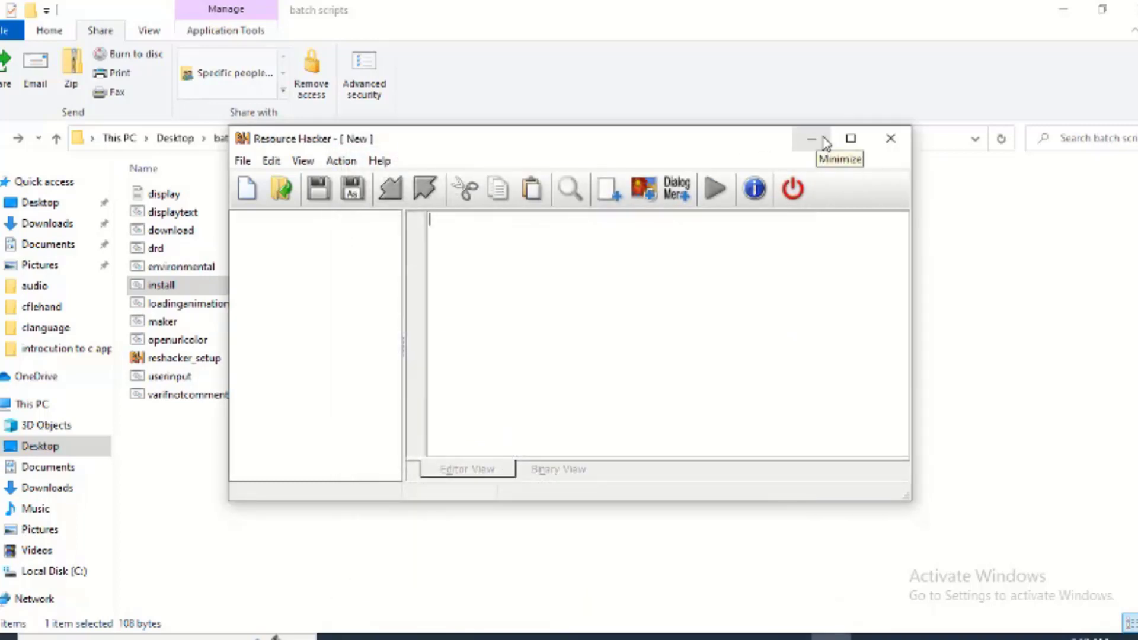
{"action": "left_click", "coordinate": [811, 138]}
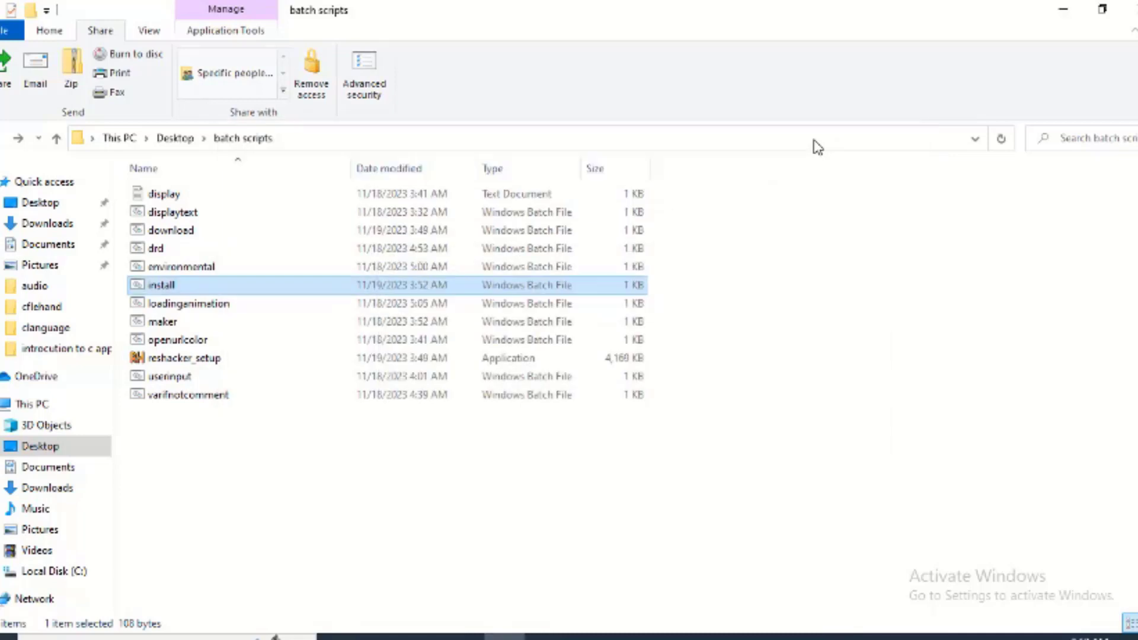
{"action": "mouse_move", "coordinate": [621, 624]}
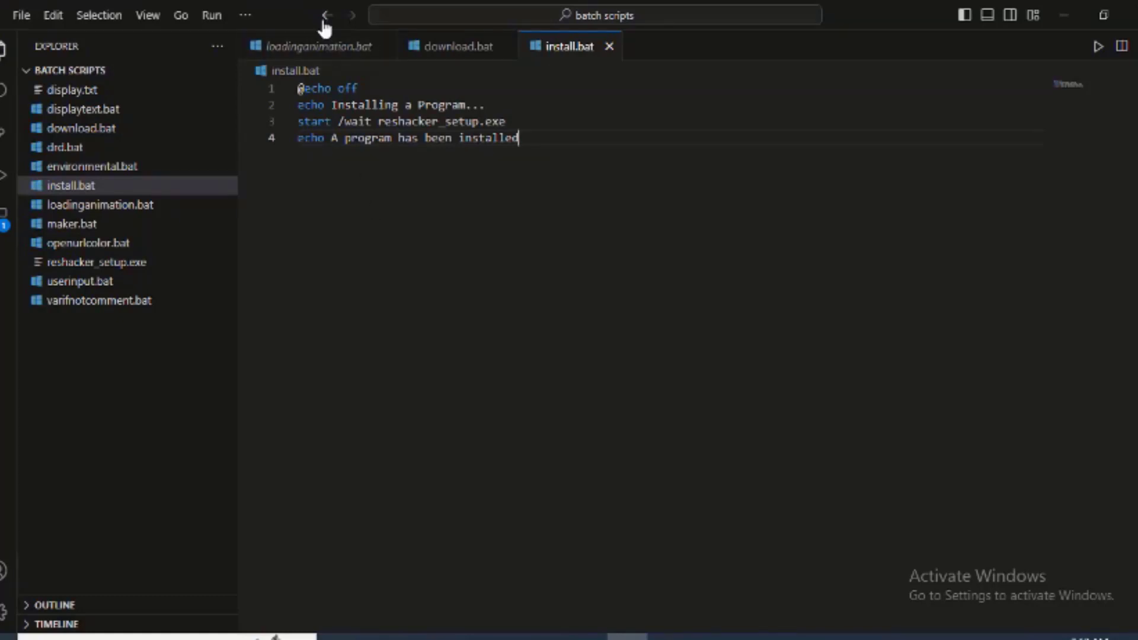
- Review install.bat's four lines in VS Code, then return to loadinganimation.bat
{"action": "left_click", "coordinate": [320, 45]}
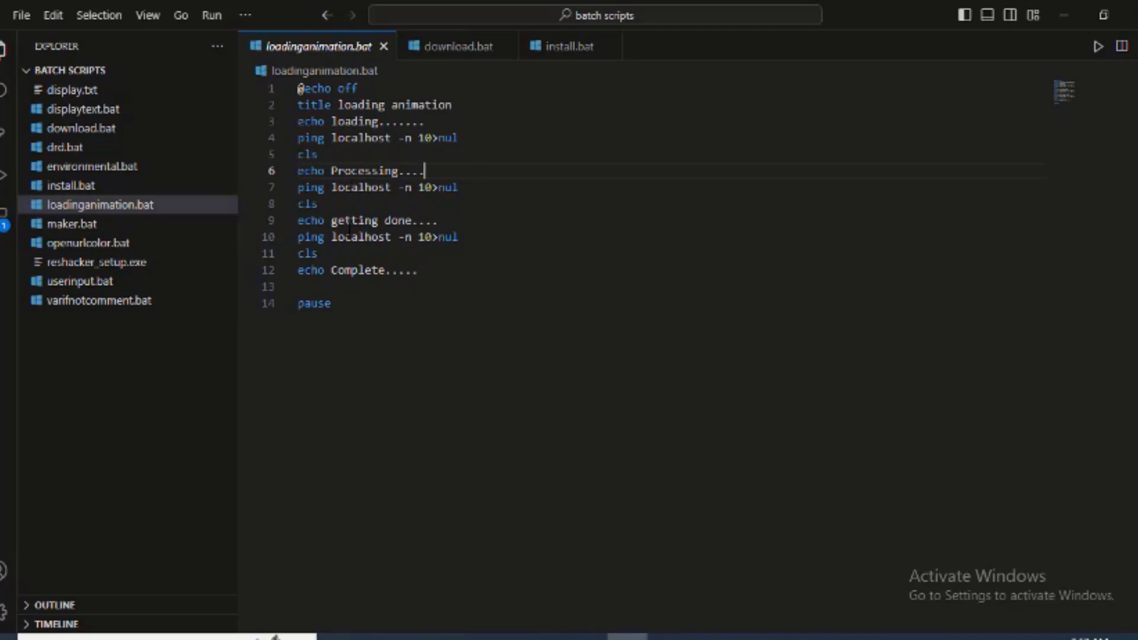
{"action": "mouse_move", "coordinate": [568, 46]}
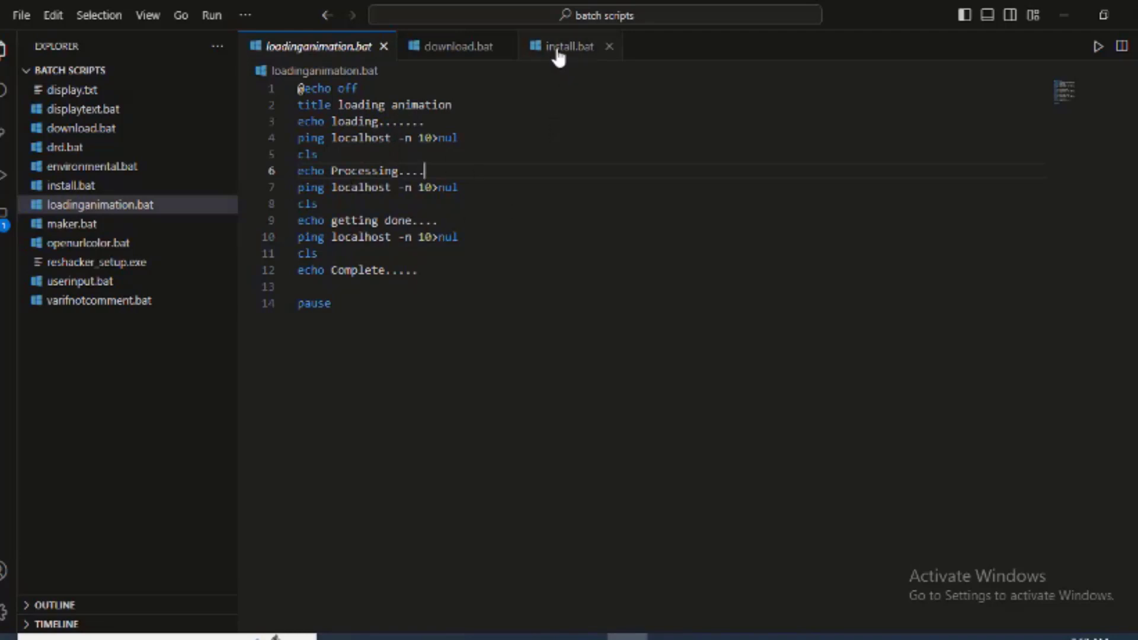
{"action": "left_click", "coordinate": [568, 46]}
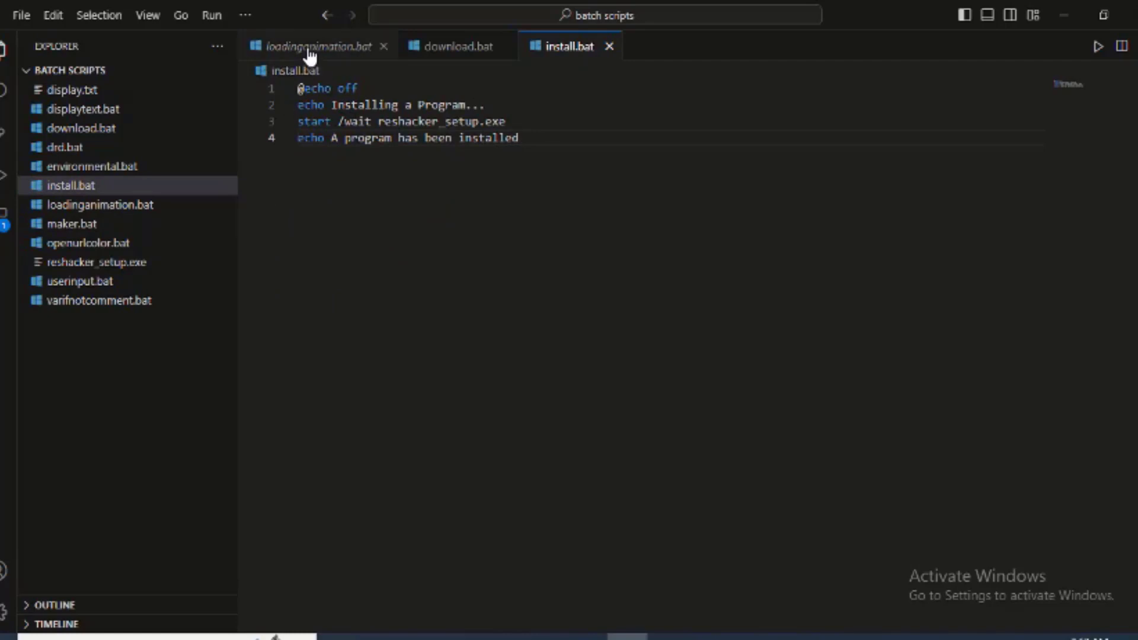
{"action": "left_click", "coordinate": [317, 46]}
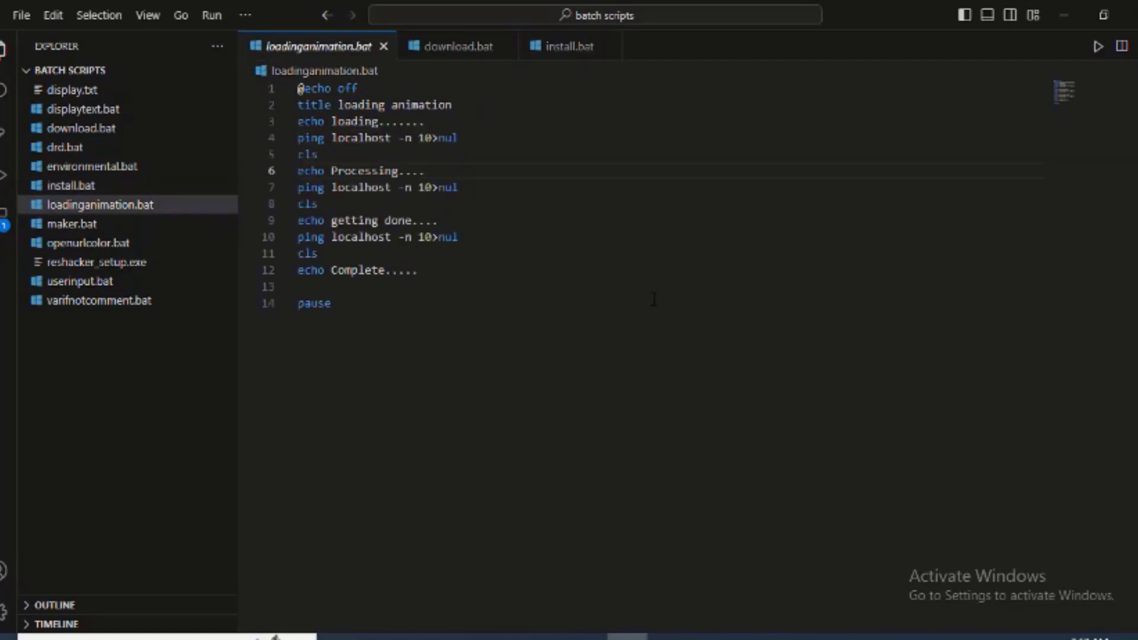